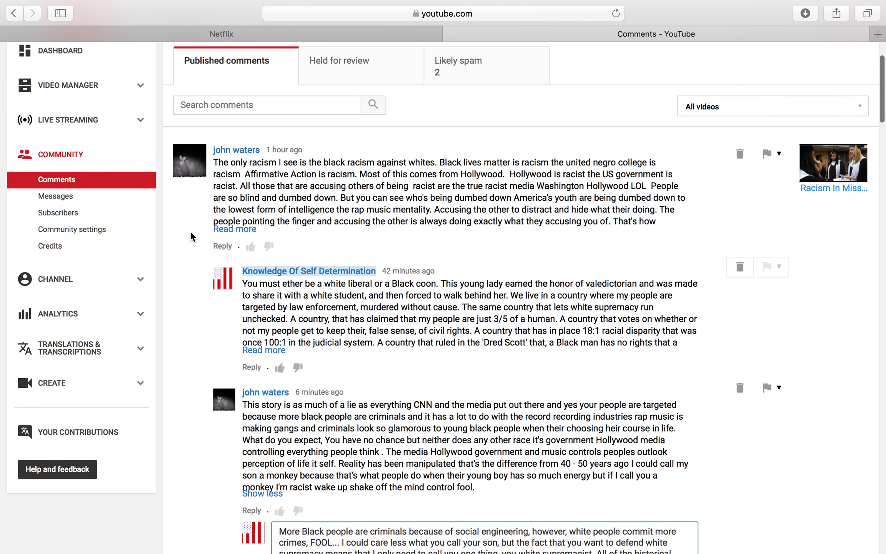
- Open the troll's channel from their avatar in a new tab and return to the comments list
scroll(down, 3)
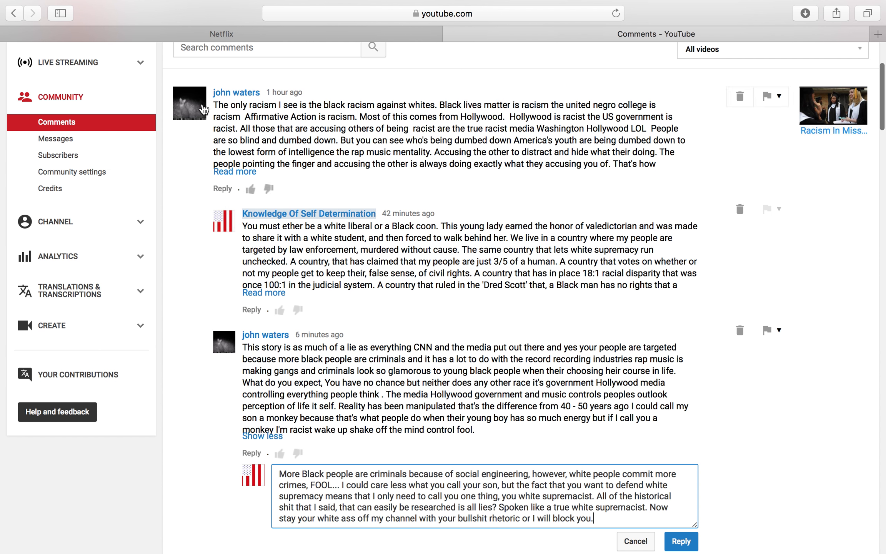
right_click(190, 103)
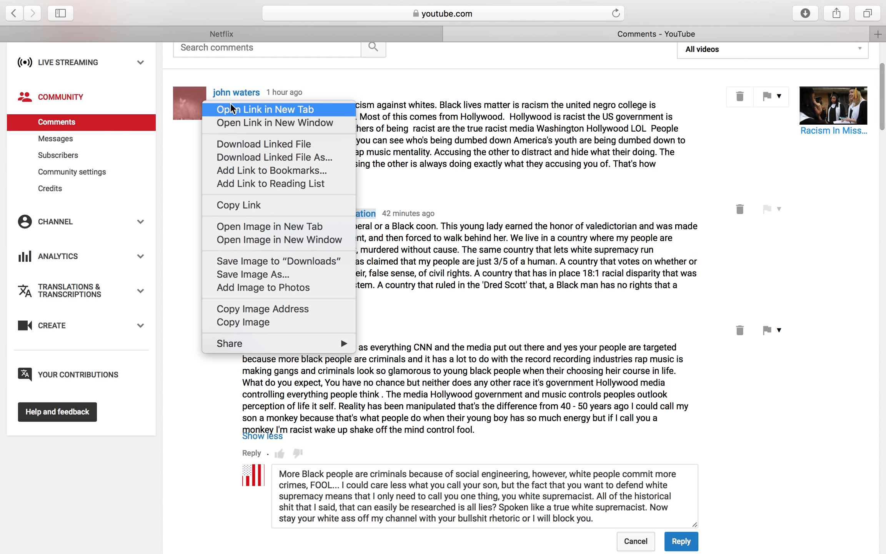
click(265, 109)
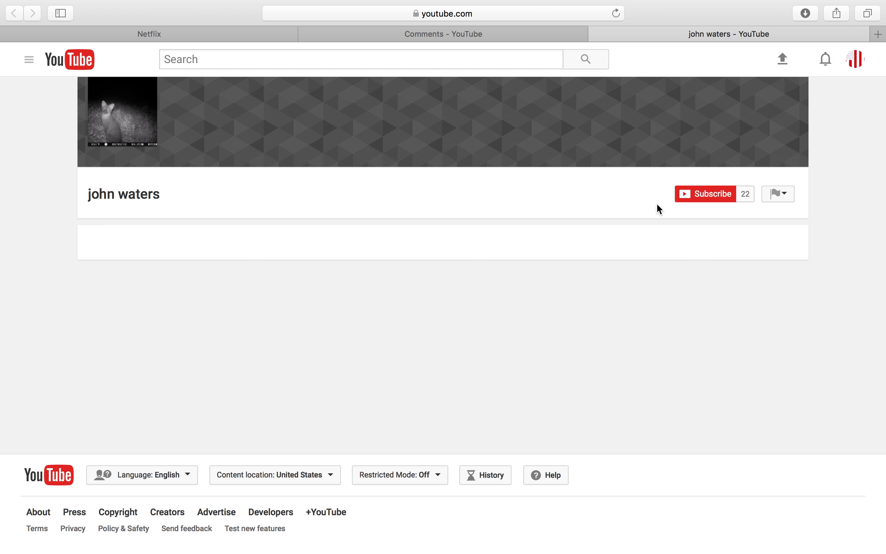
click(778, 194)
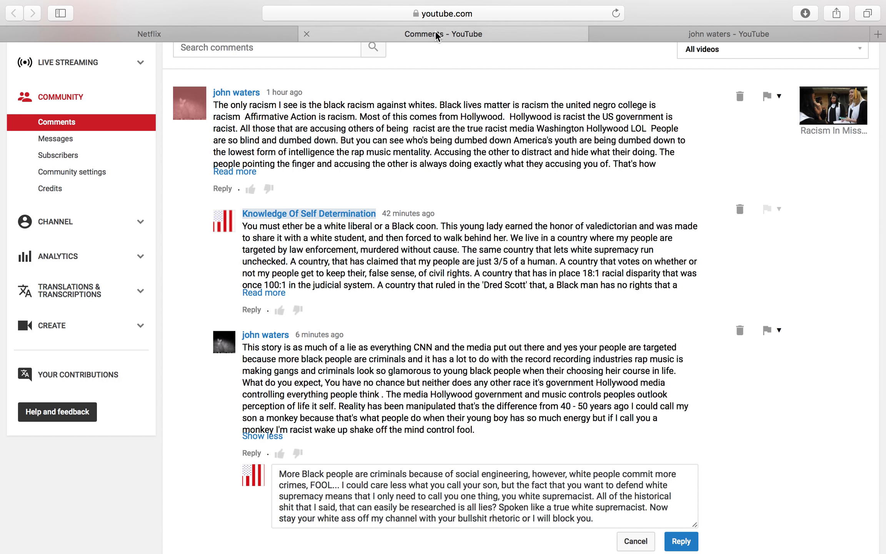
mouse_move(434, 38)
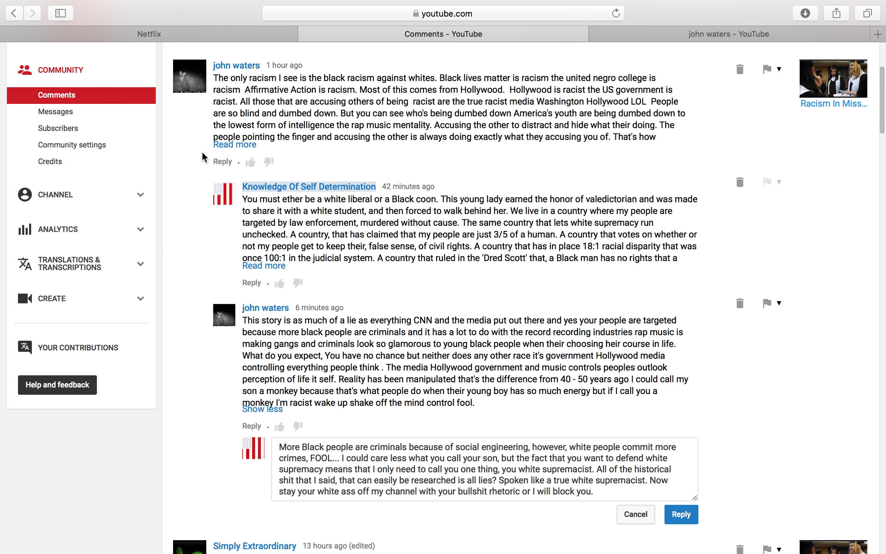
mouse_move(200, 70)
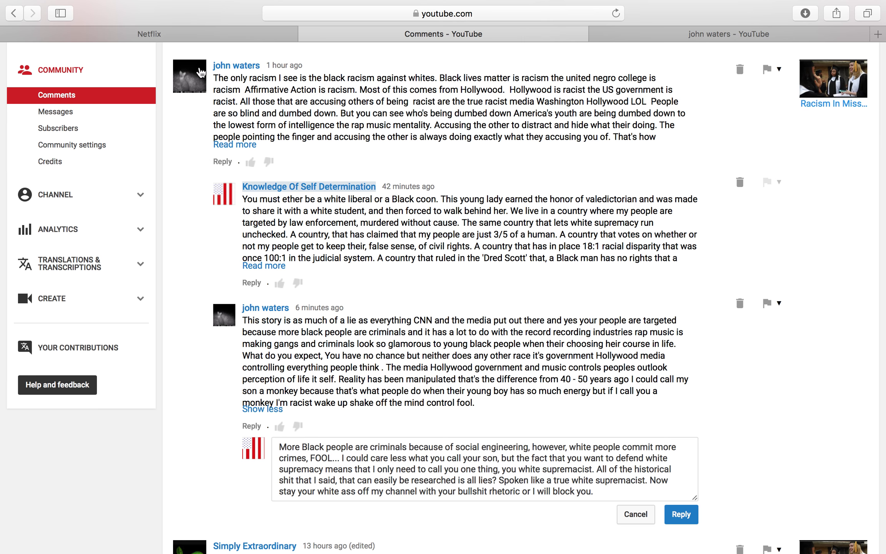
mouse_move(189, 76)
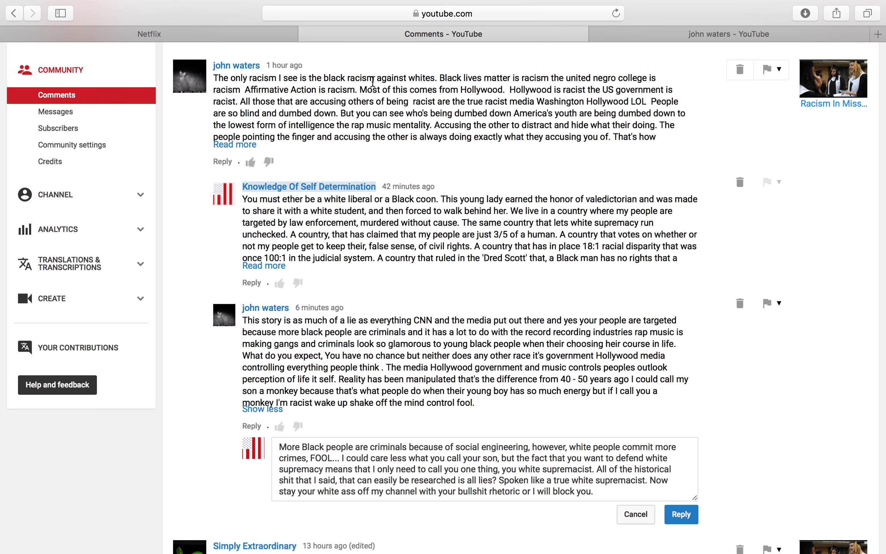
mouse_move(443, 83)
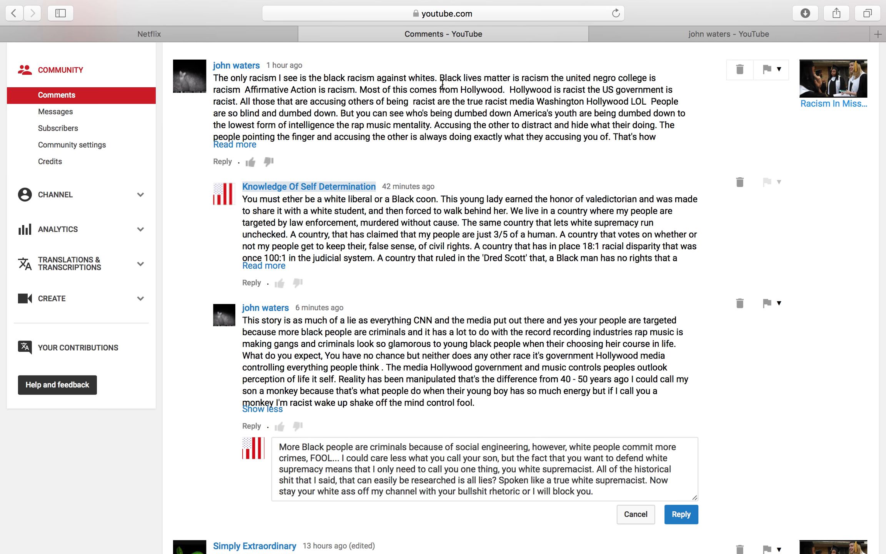
mouse_move(446, 88)
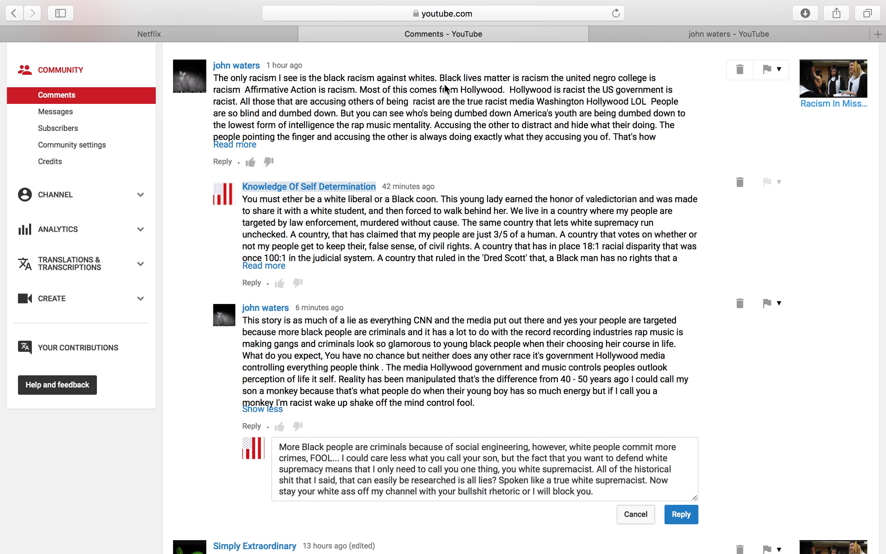
mouse_move(722, 117)
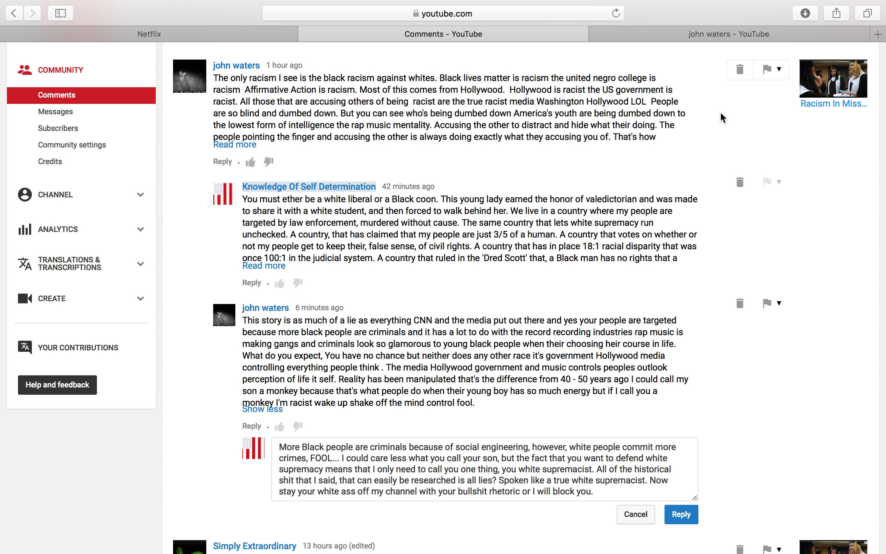
mouse_move(852, 76)
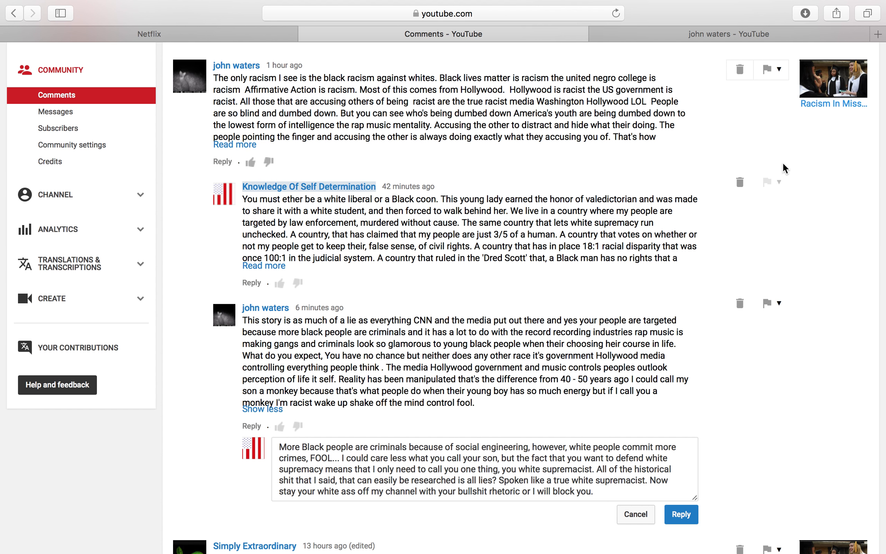
mouse_move(769, 161)
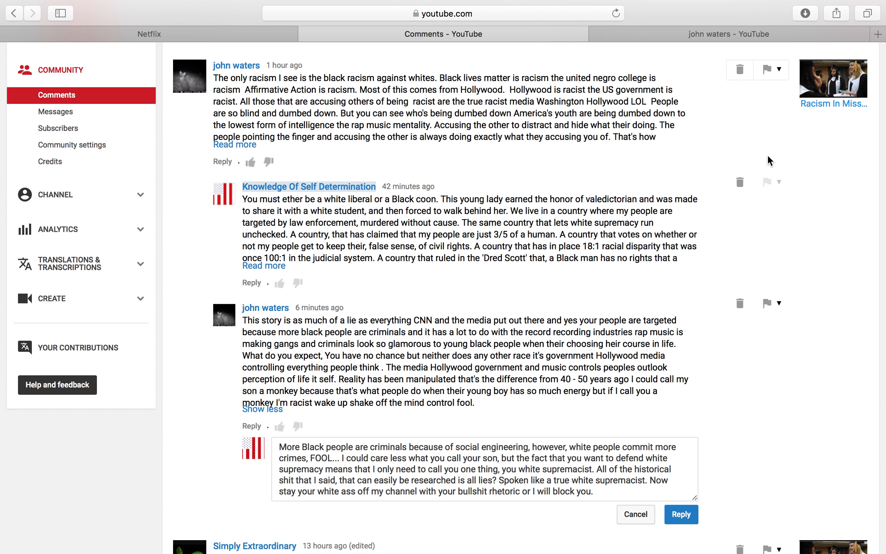
mouse_move(718, 139)
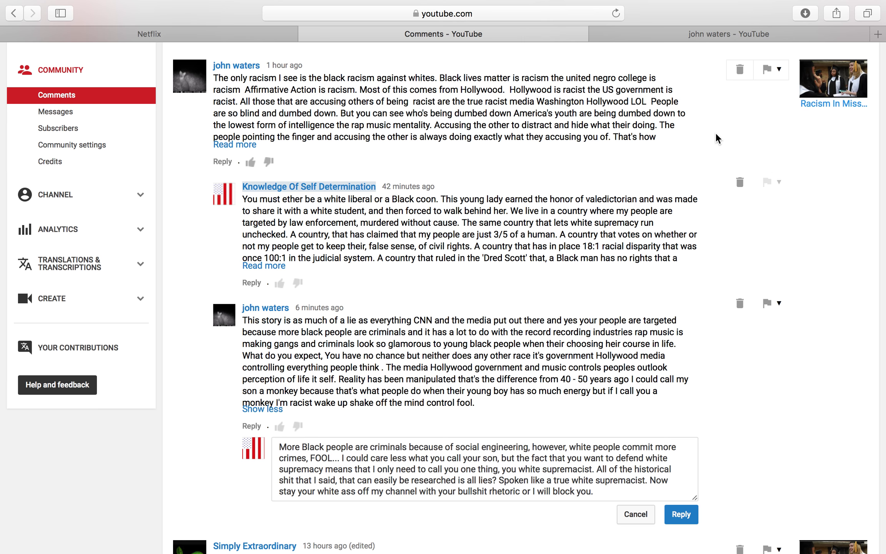
- Expand the troll's full original comment and read down through the thread
click(234, 145)
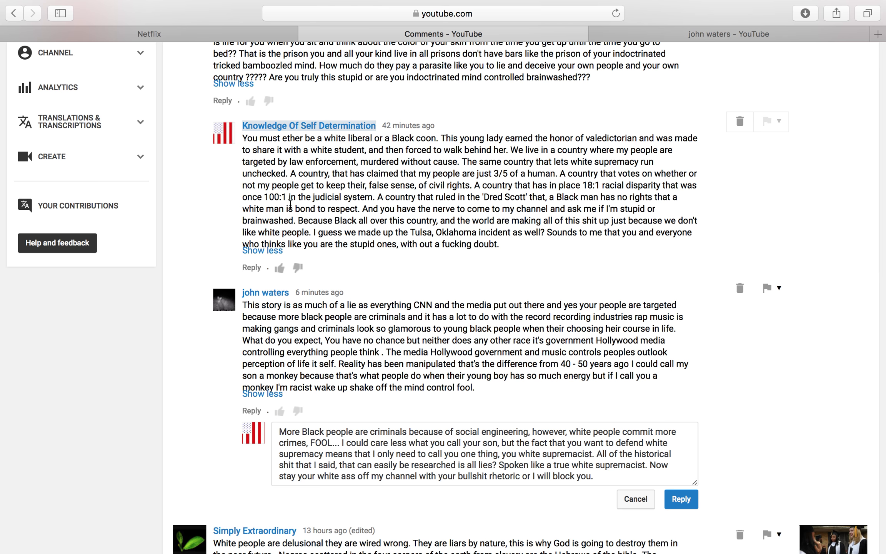
mouse_move(647, 171)
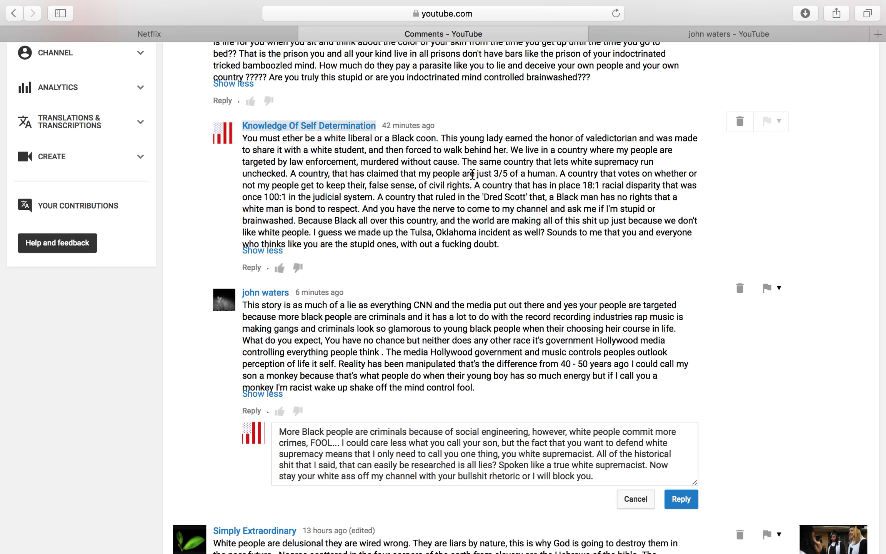
drag(472, 174, 539, 173)
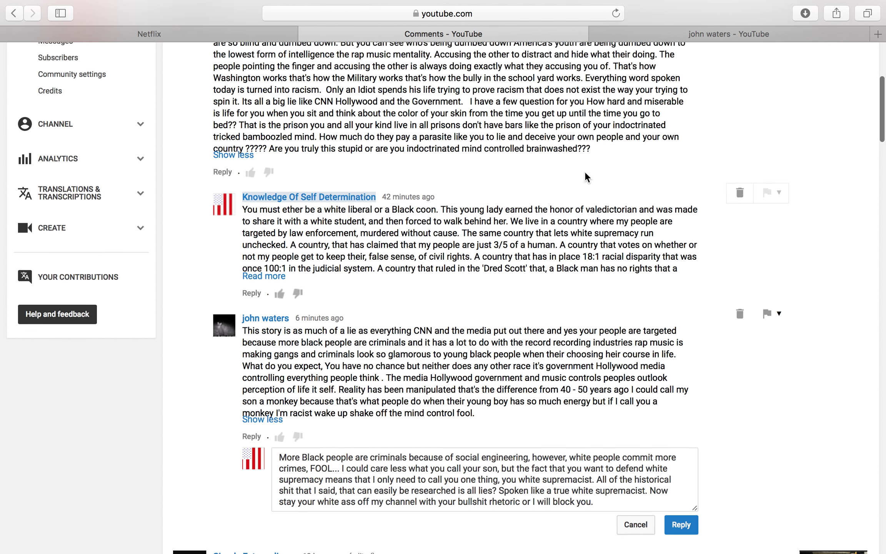
scroll(down, 3)
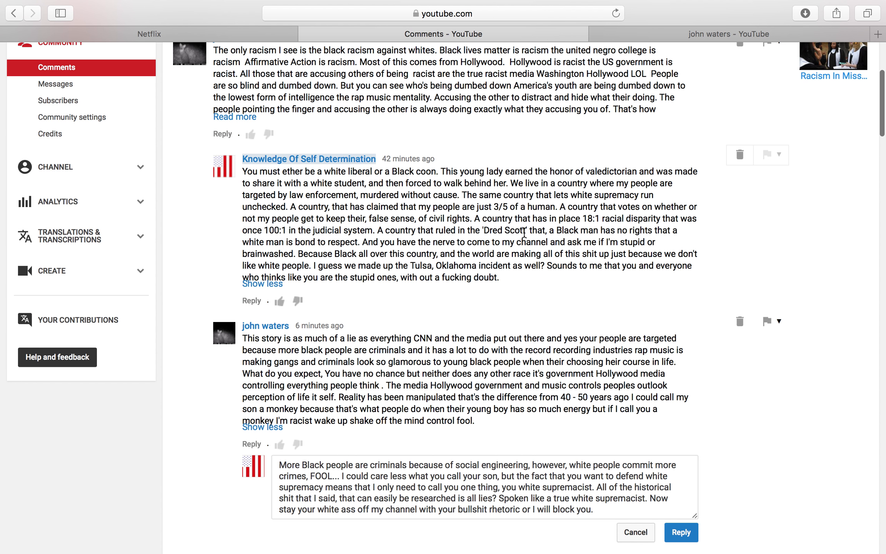
mouse_move(260, 219)
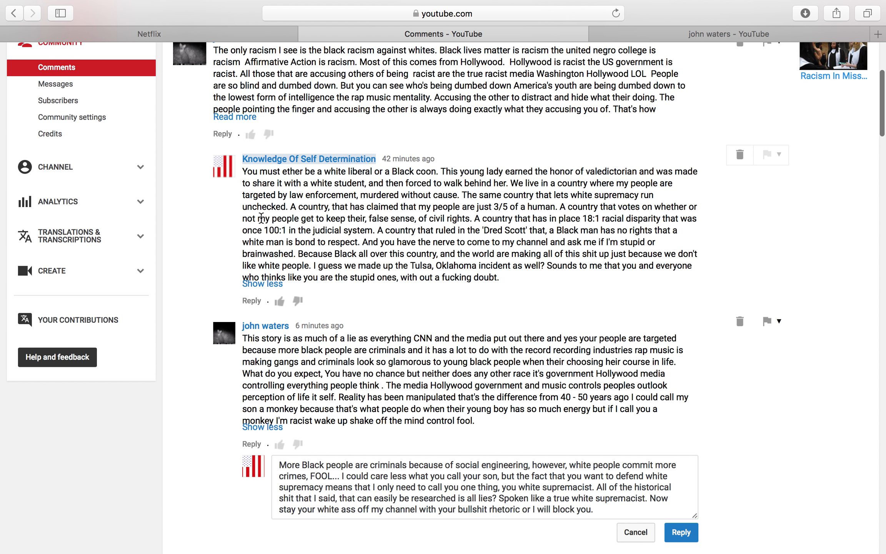
mouse_move(269, 220)
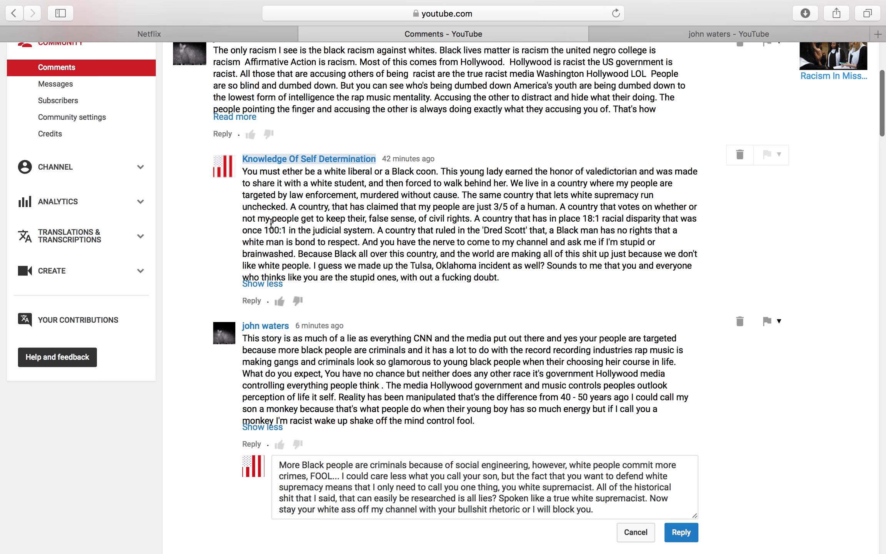
mouse_move(409, 249)
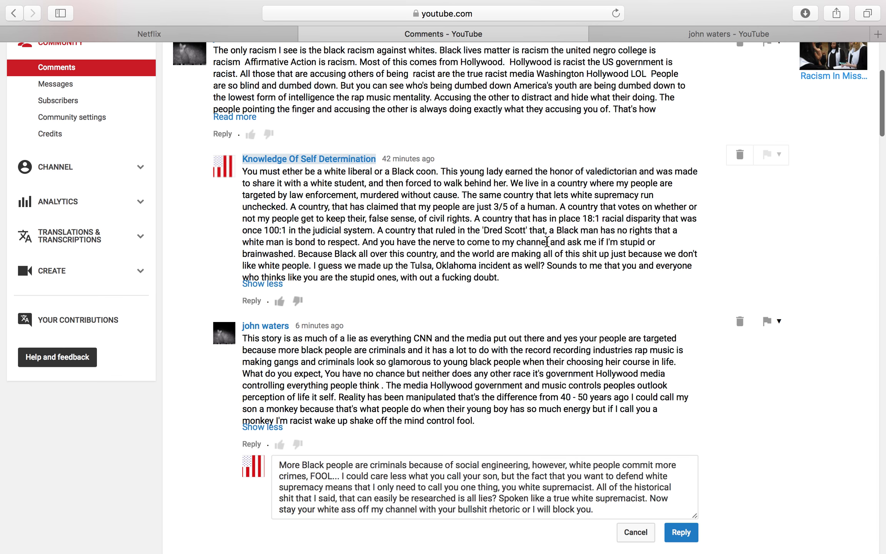
scroll(down, 3)
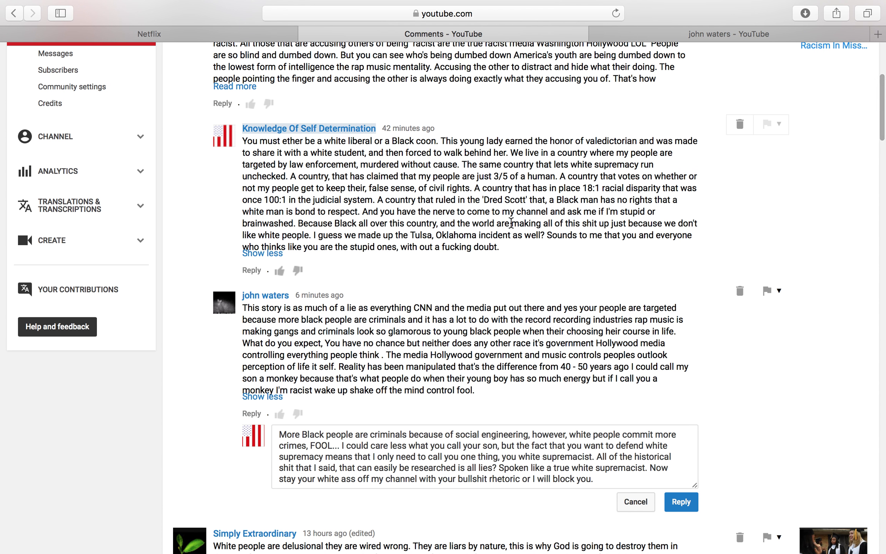
scroll(down, 3)
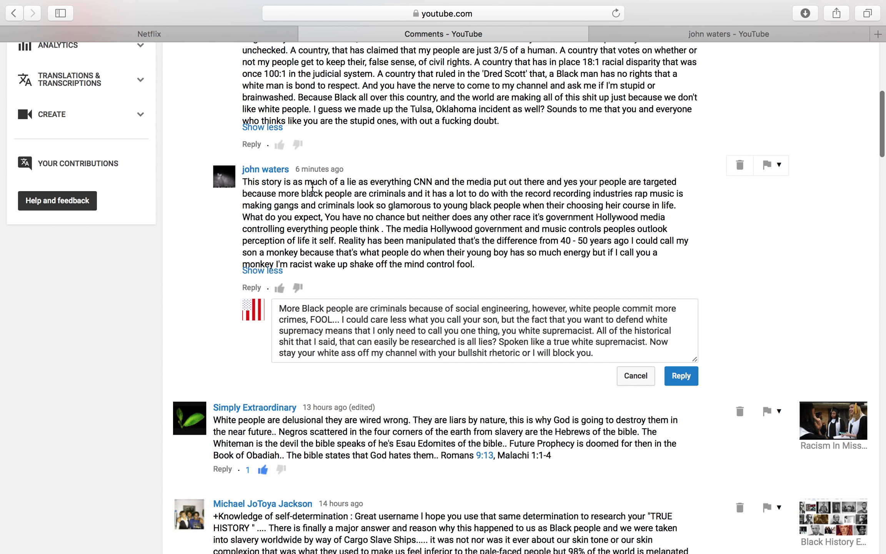
mouse_move(433, 192)
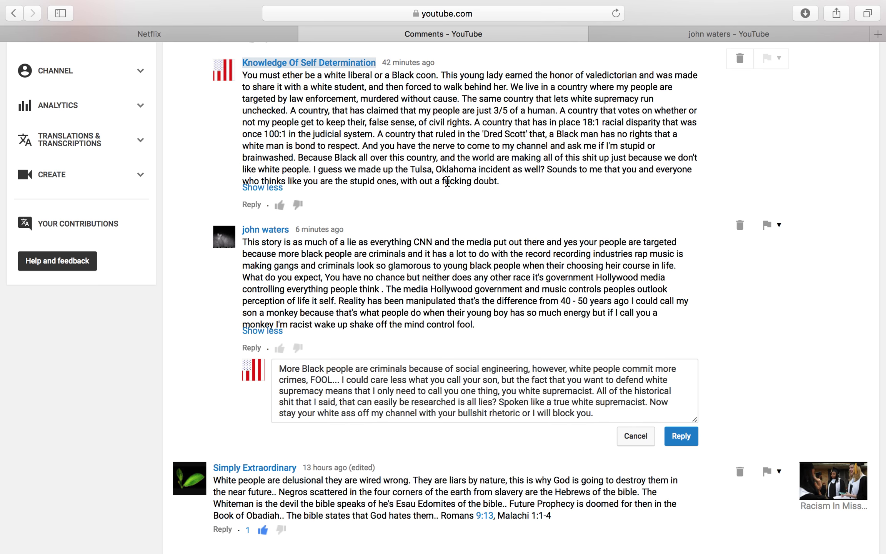
mouse_move(663, 91)
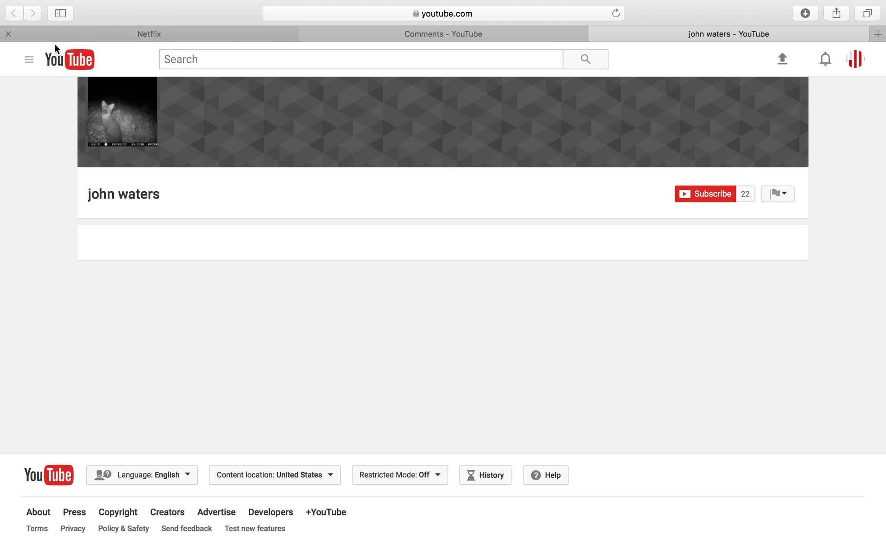
mouse_move(82, 67)
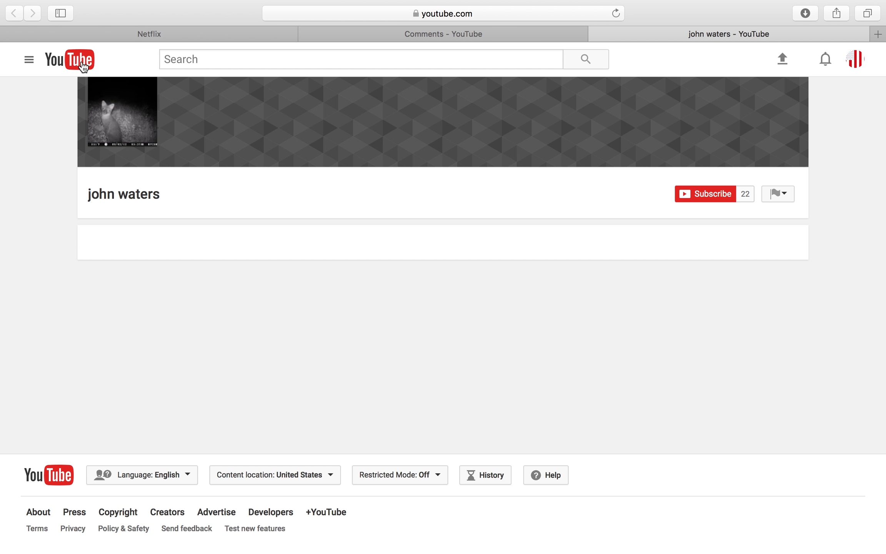
mouse_move(70, 60)
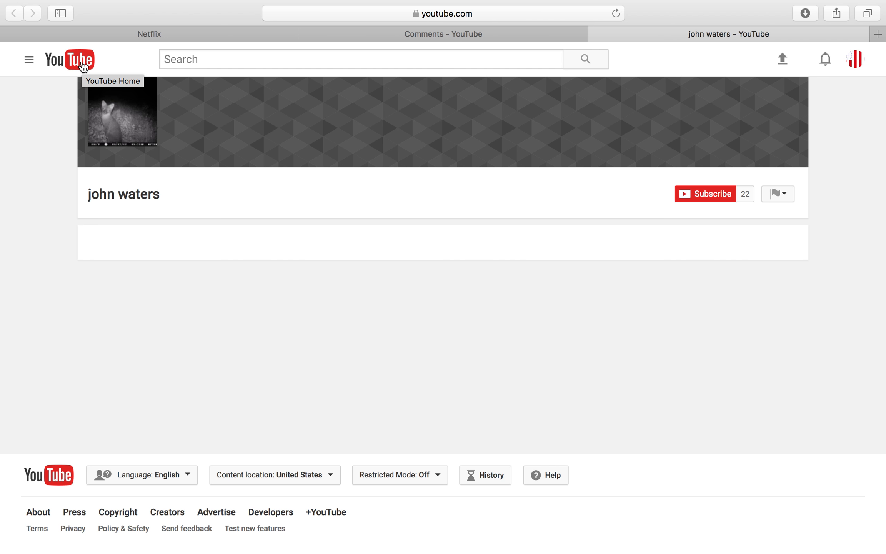
mouse_move(28, 59)
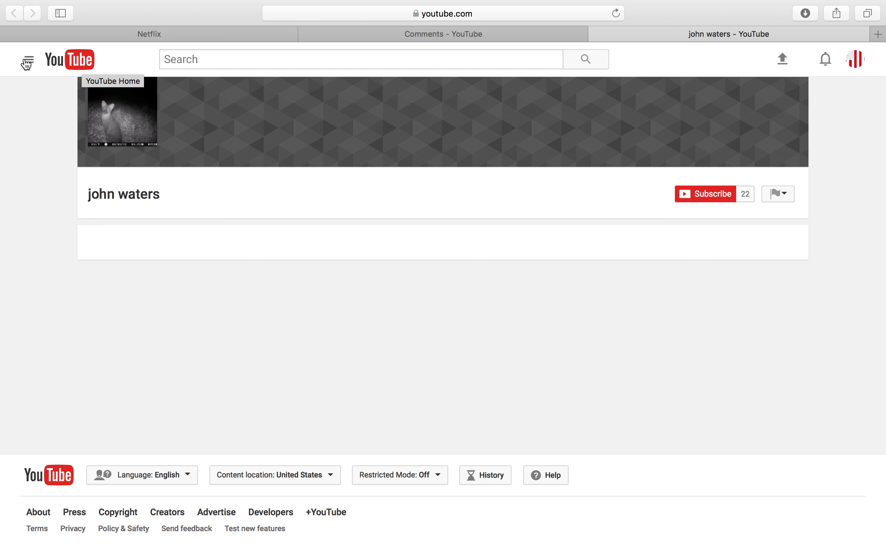
- Show the side guide's full library and open the Watch playlist
click(27, 59)
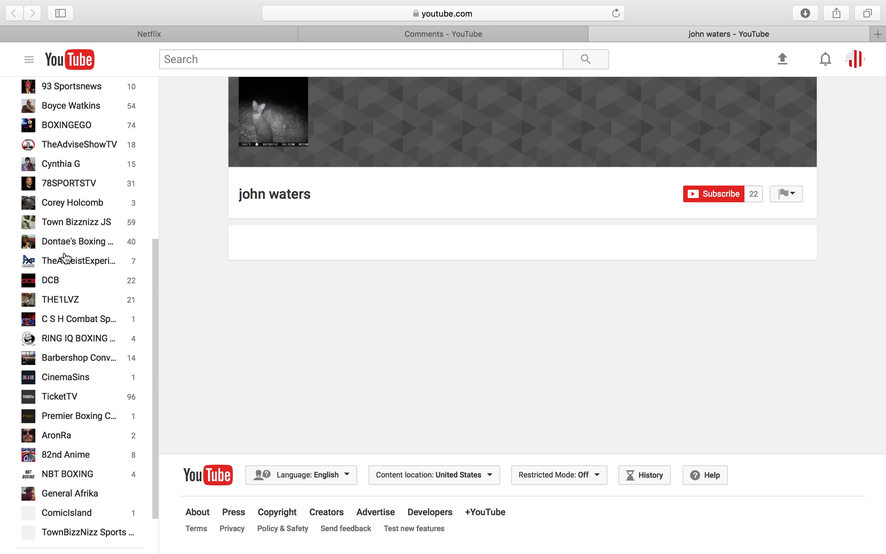
scroll(down, 3)
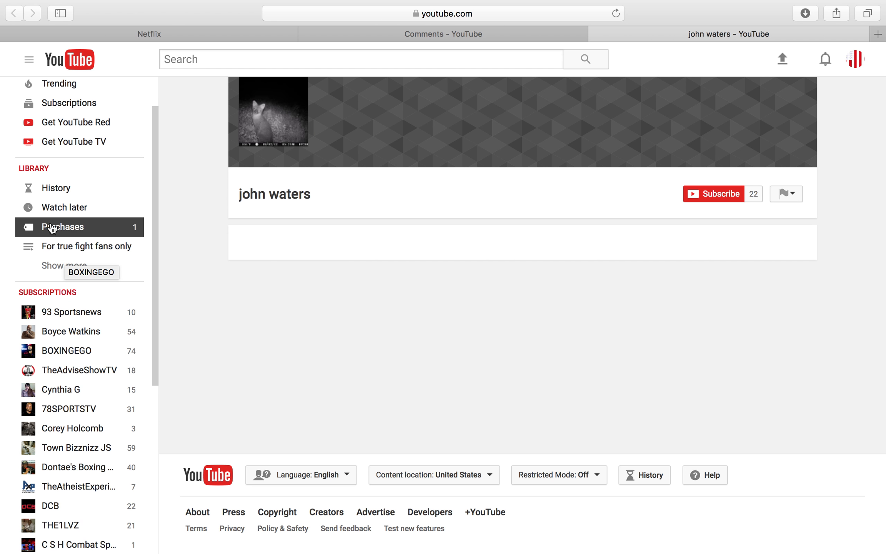
mouse_move(64, 265)
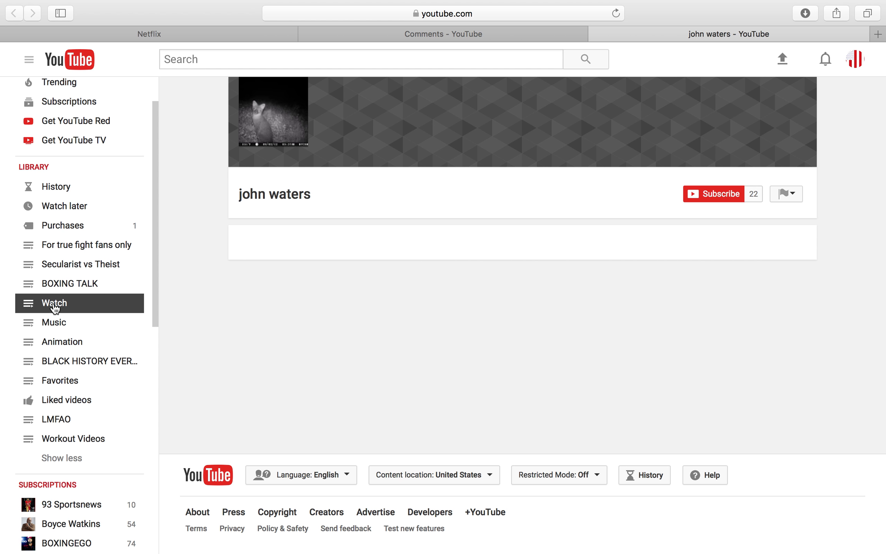
click(54, 302)
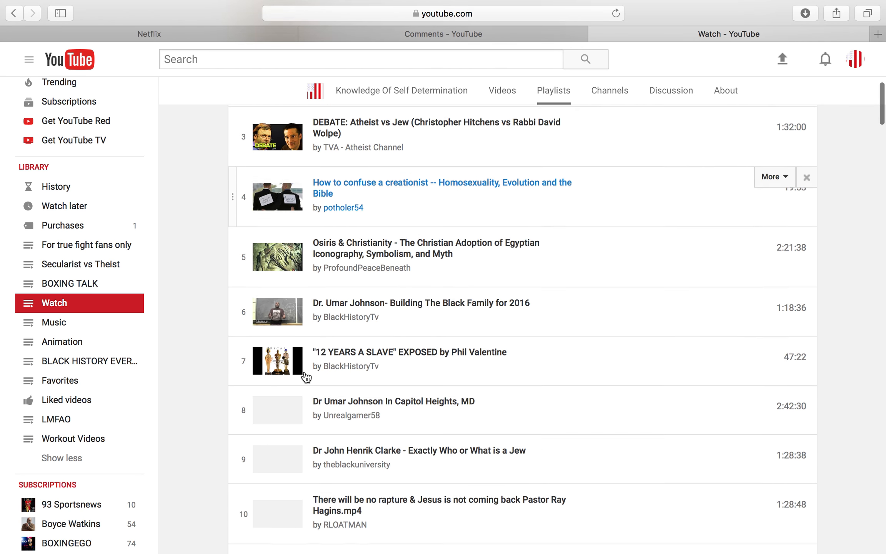
- Remove the deleted video from the Watch playlist and scroll through its first page of items
scroll(down, 3)
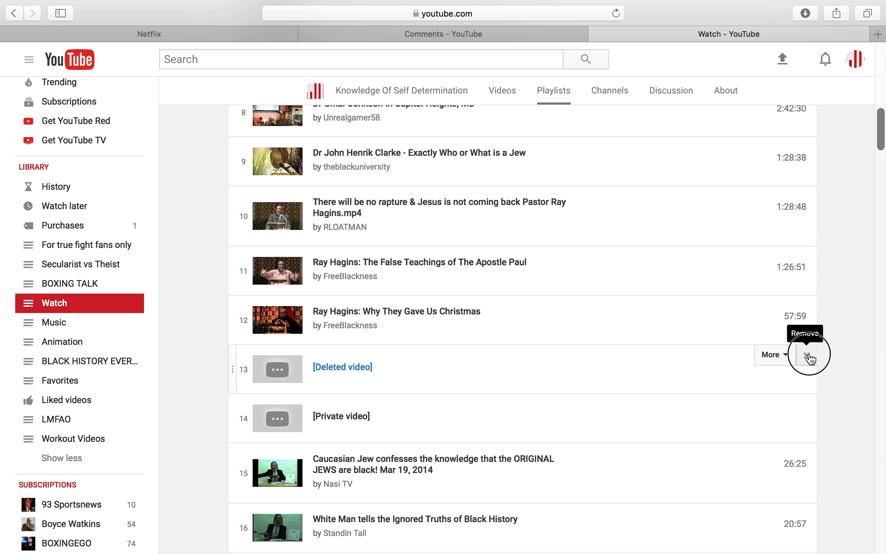
click(806, 358)
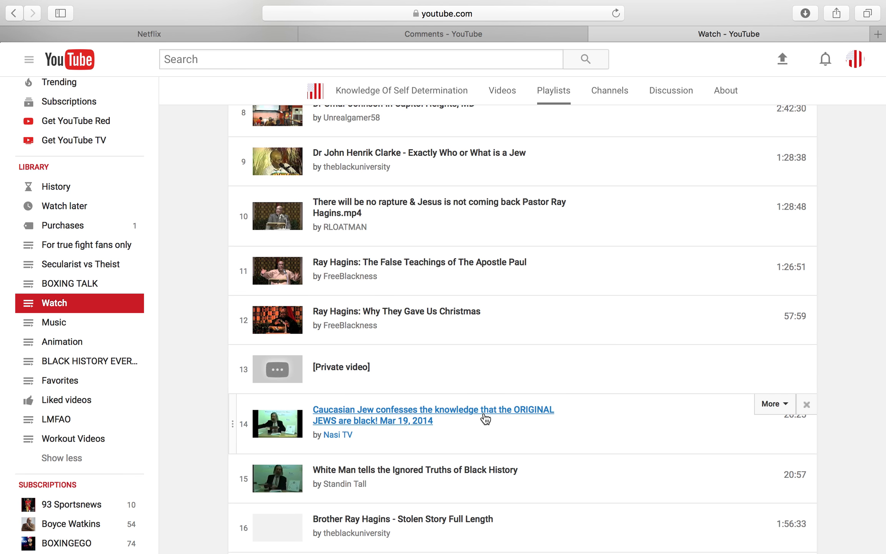
scroll(down, 3)
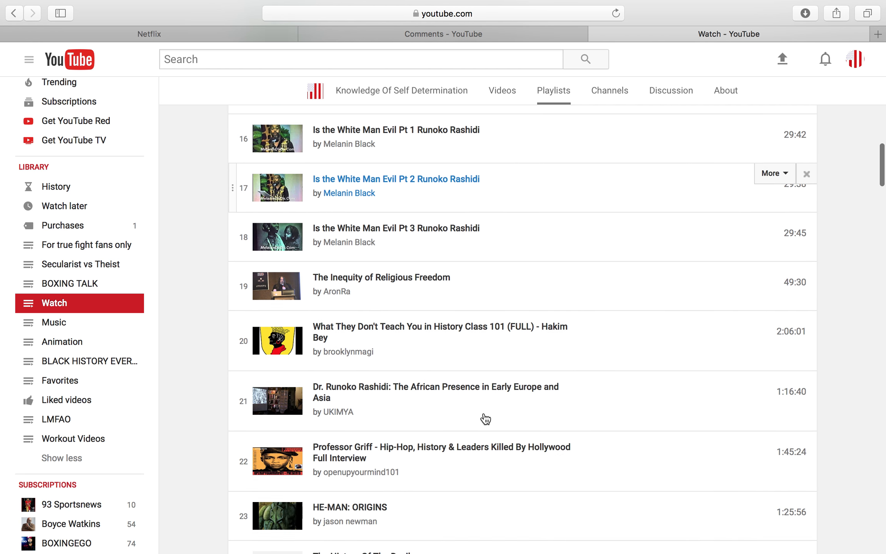
scroll(down, 3)
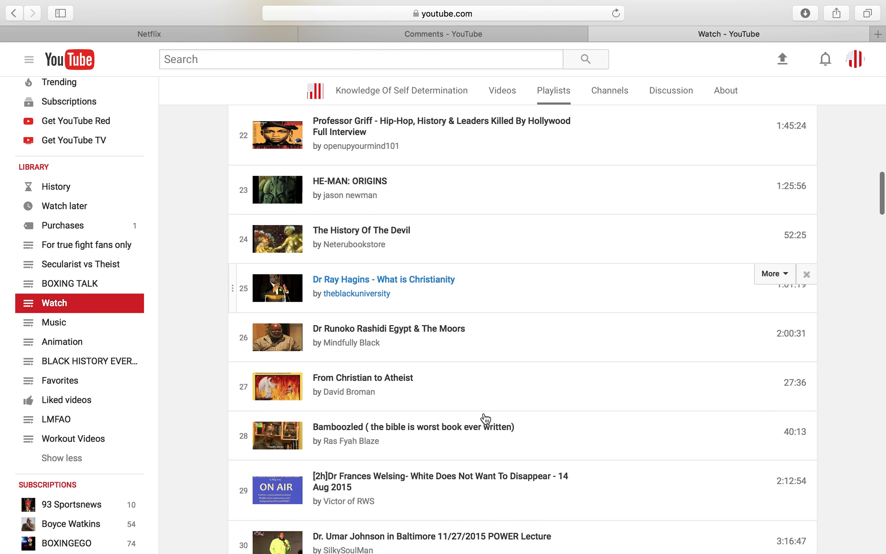
scroll(down, 3)
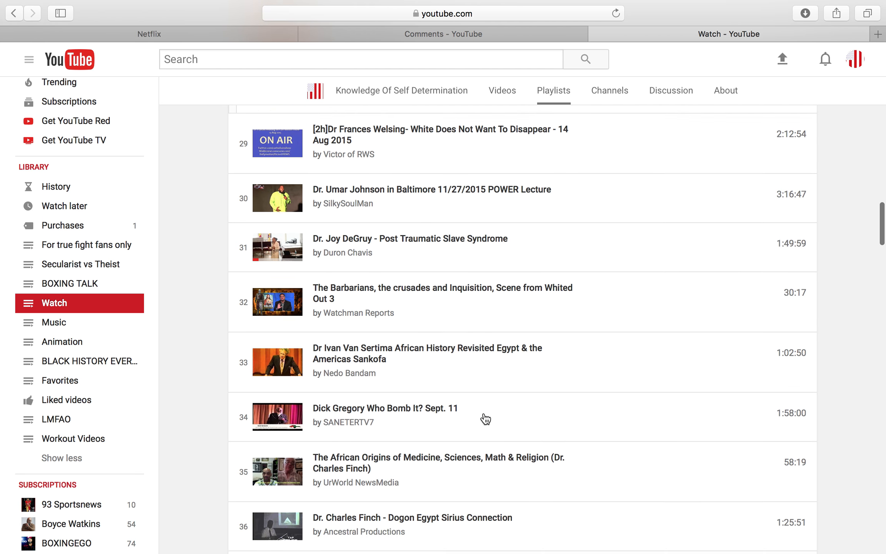
scroll(down, 3)
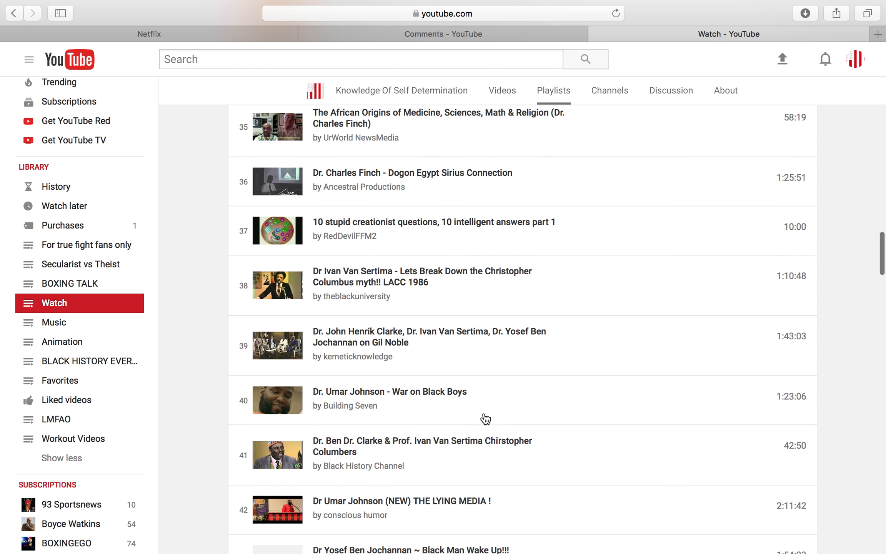
scroll(down, 3)
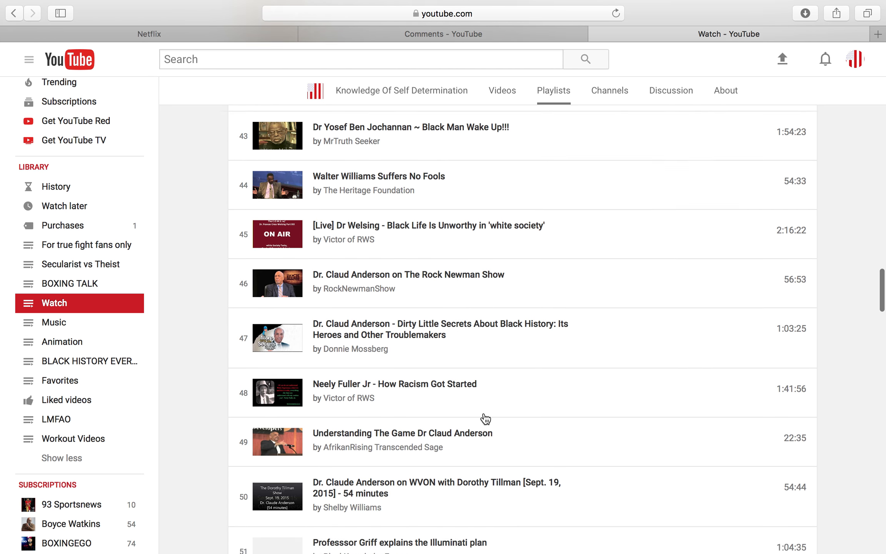
scroll(down, 3)
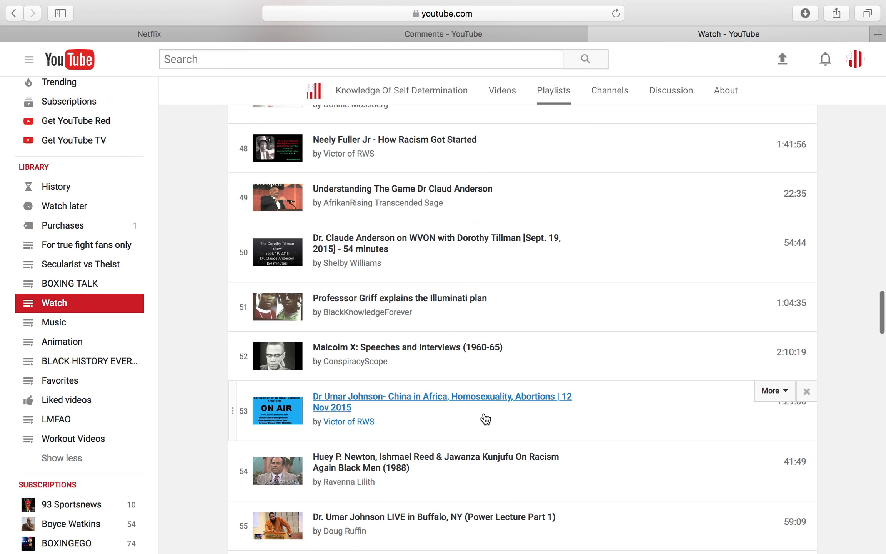
scroll(down, 3)
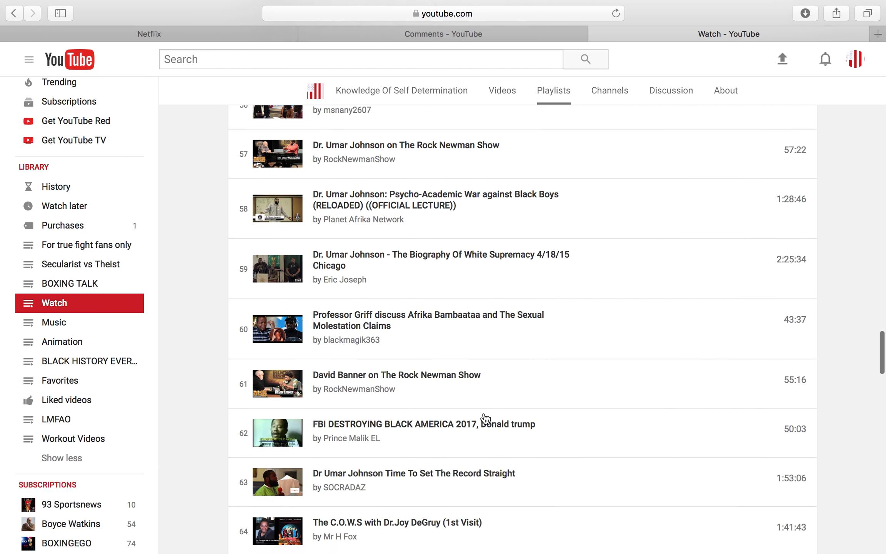
scroll(down, 3)
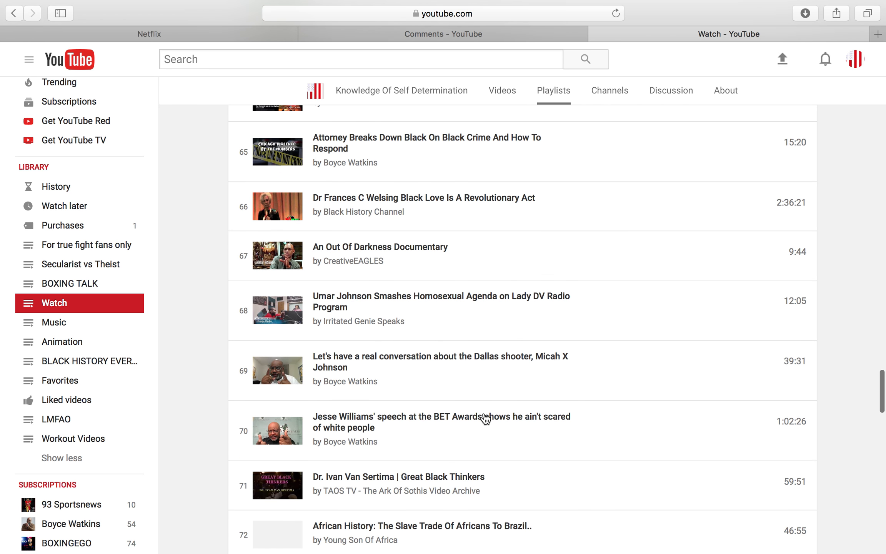
scroll(down, 3)
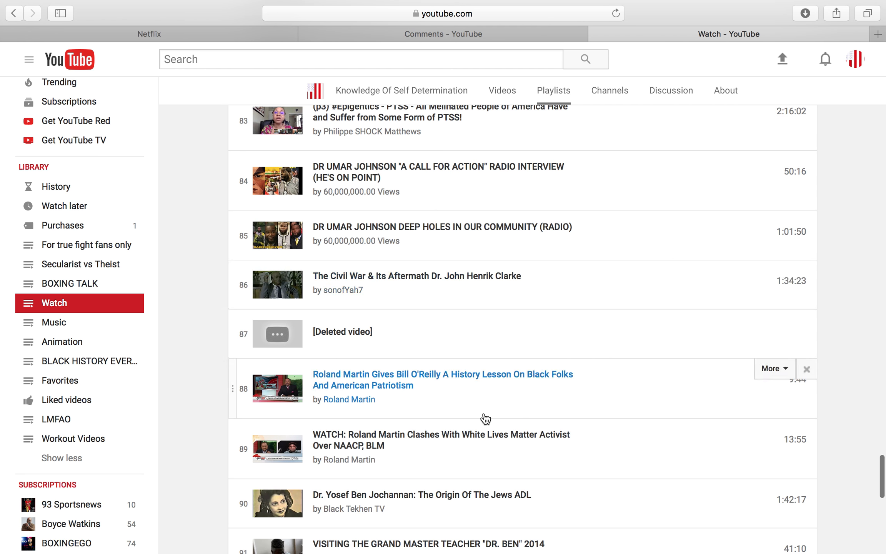
scroll(down, 3)
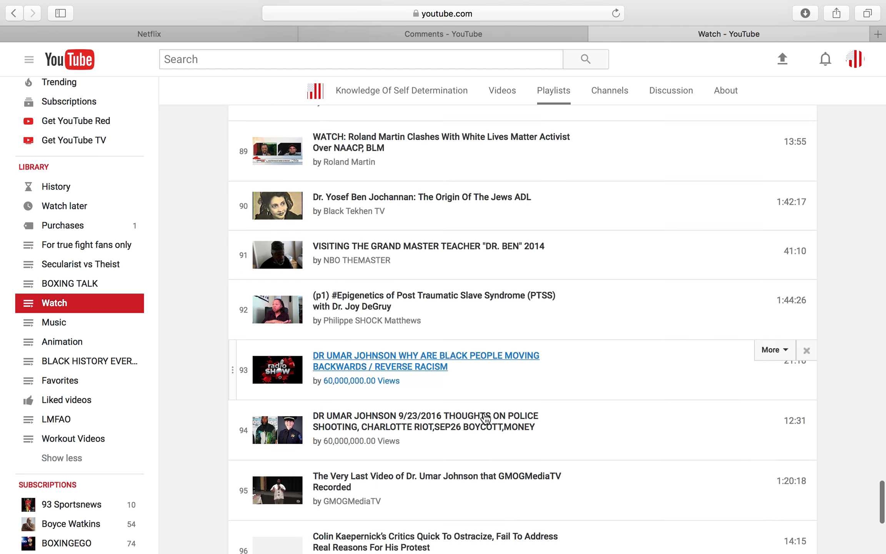
scroll(down, 3)
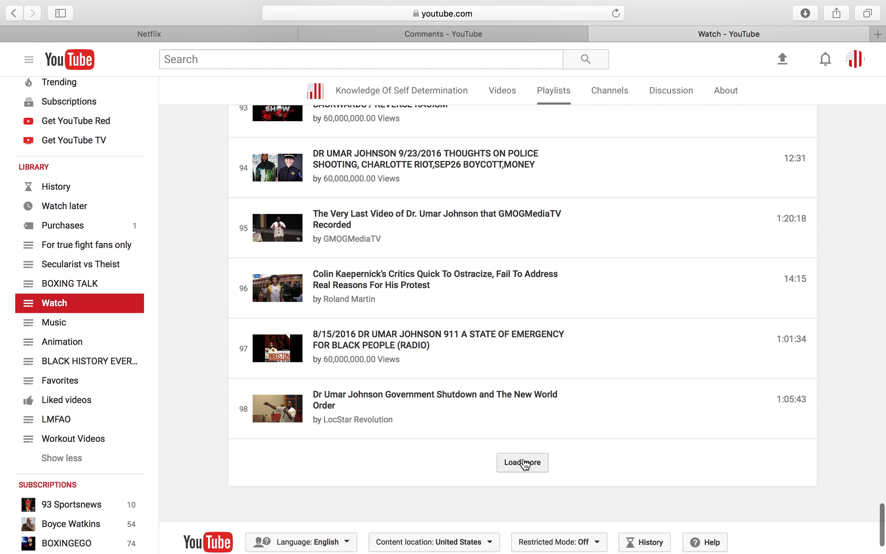
- Load the rest of the playlist past item 100 and browse to its end
click(522, 462)
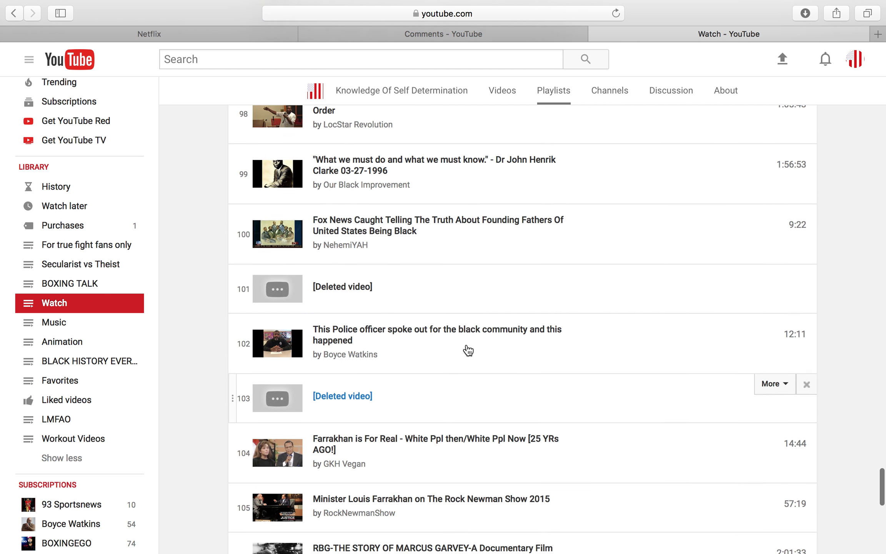
scroll(down, 3)
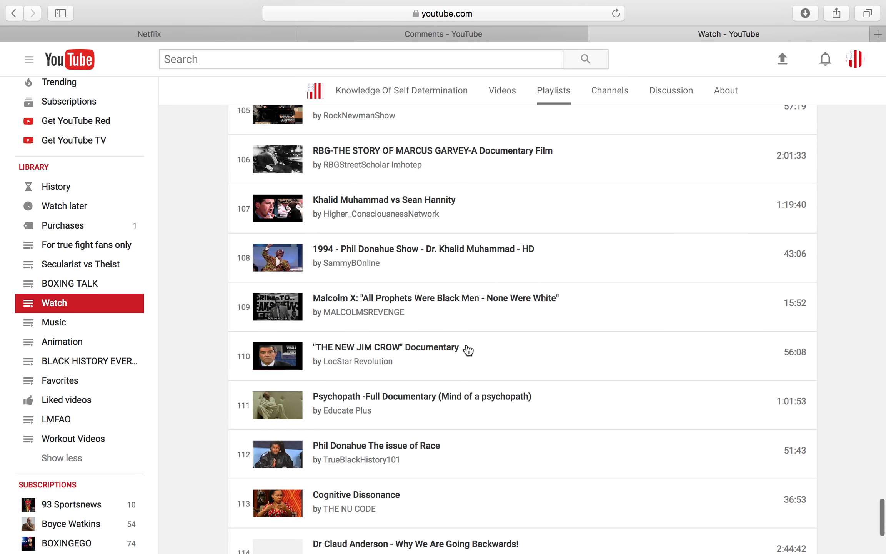
scroll(up, 3)
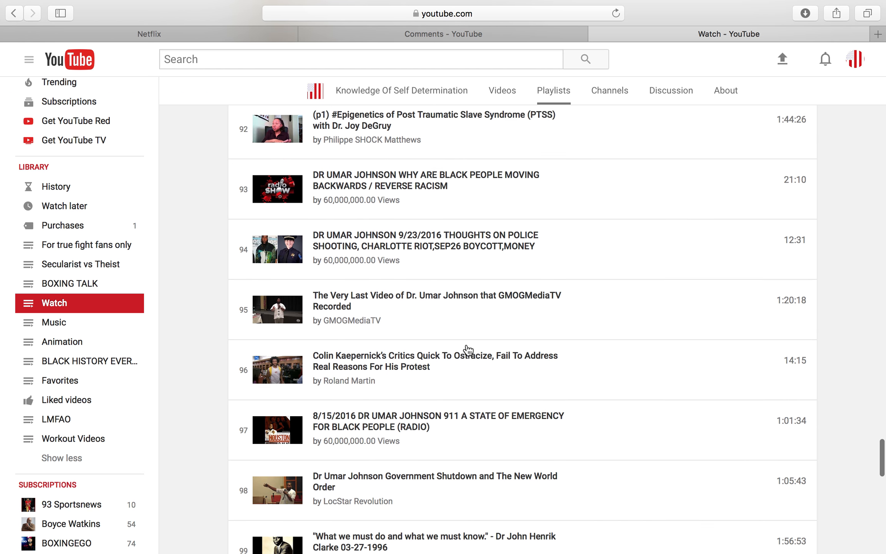
scroll(down, 3)
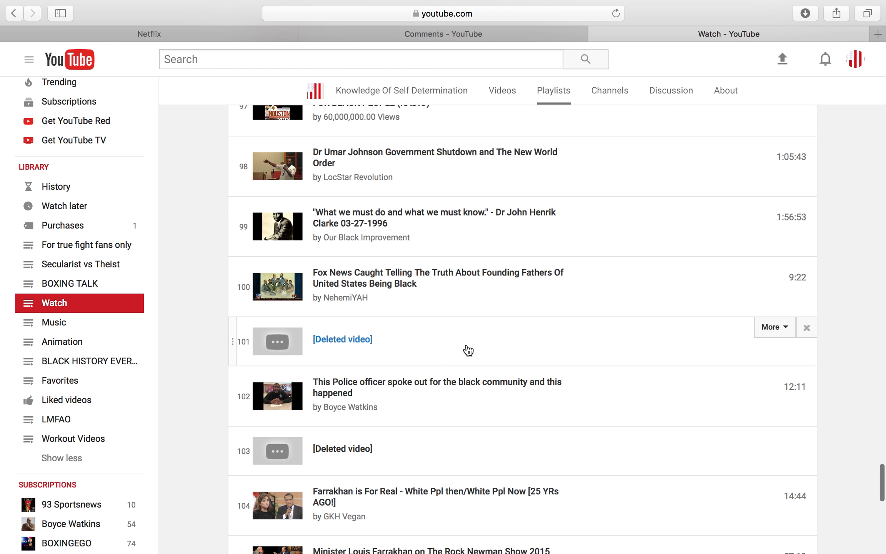
scroll(down, 3)
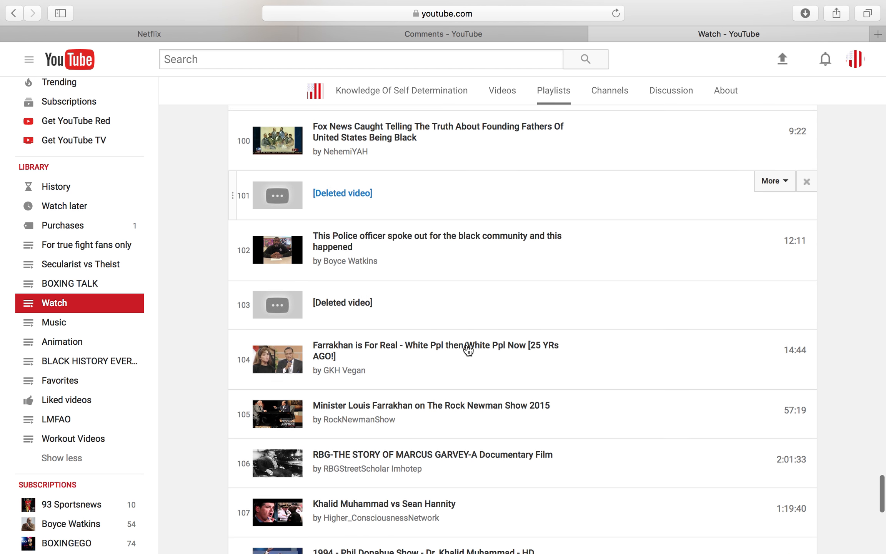
scroll(down, 3)
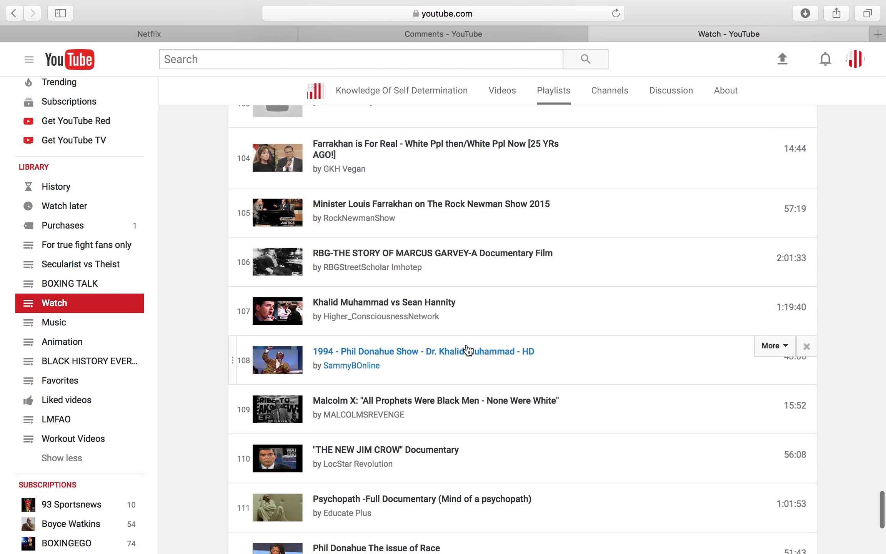
scroll(down, 3)
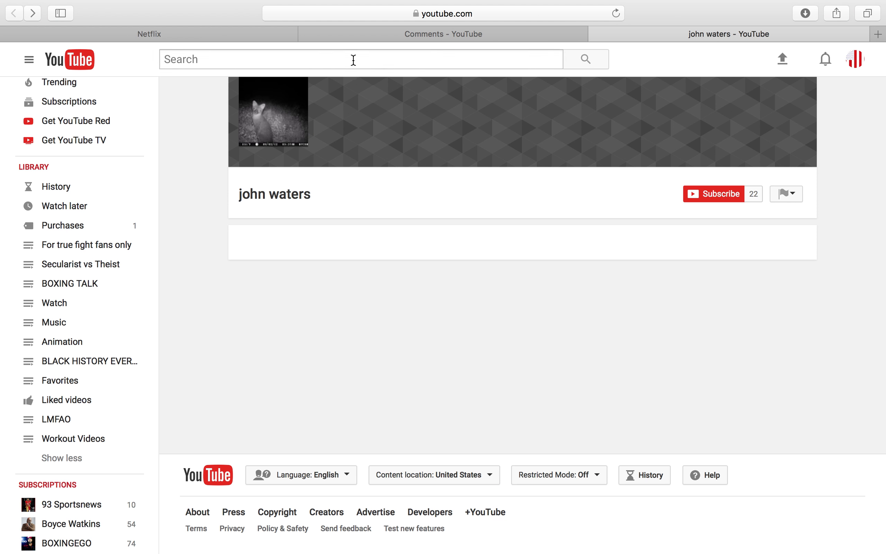
- Search YouTube for 'tulsa oklahoma' and browse the results
text(tulsa)
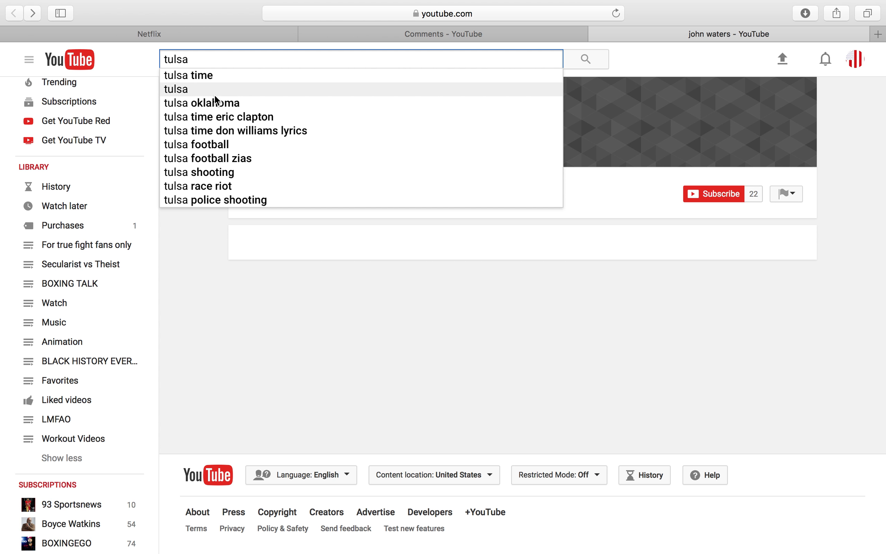
click(218, 103)
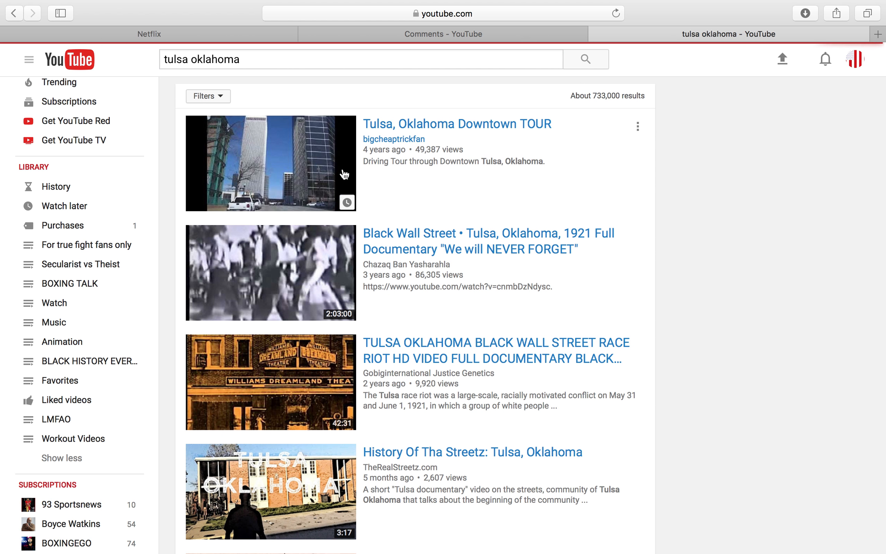
scroll(down, 3)
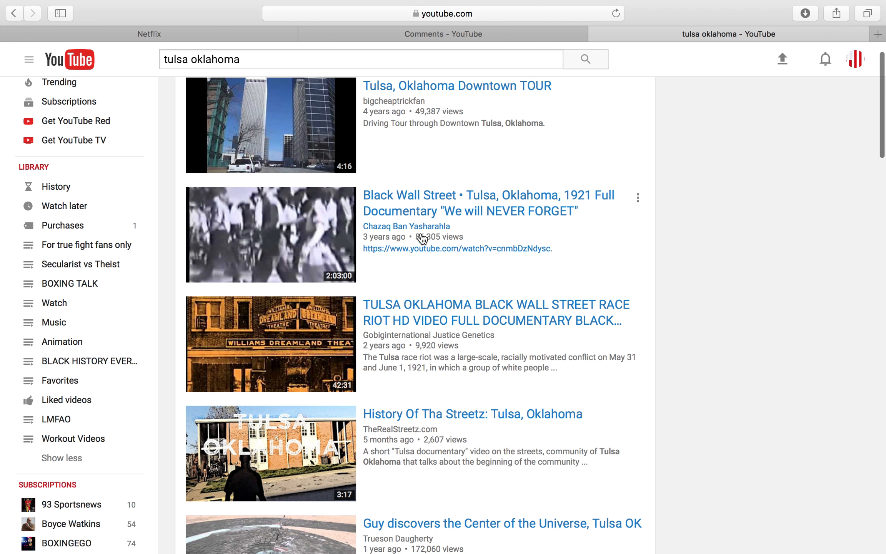
scroll(down, 3)
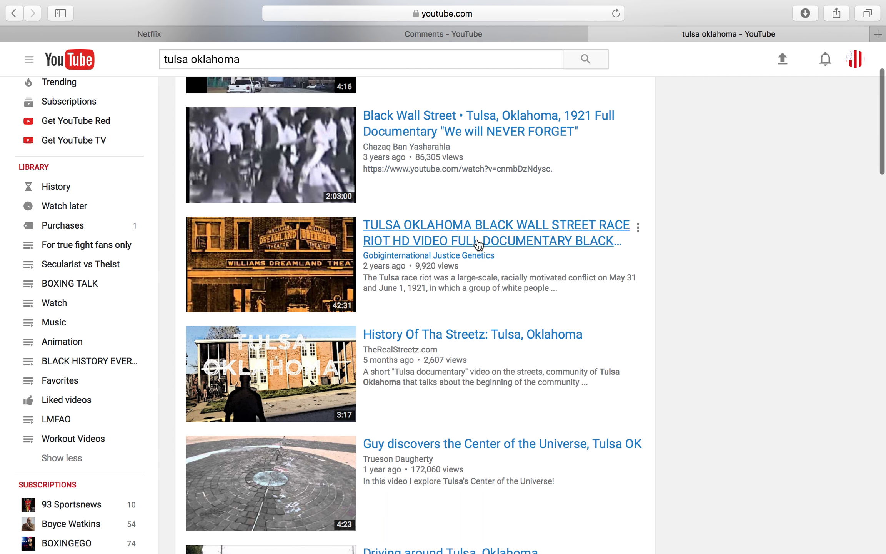
scroll(down, 3)
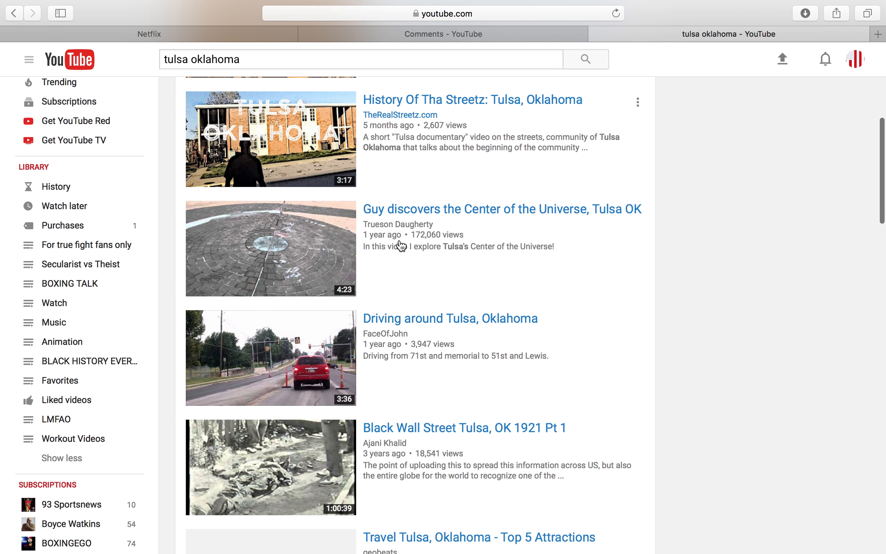
scroll(down, 3)
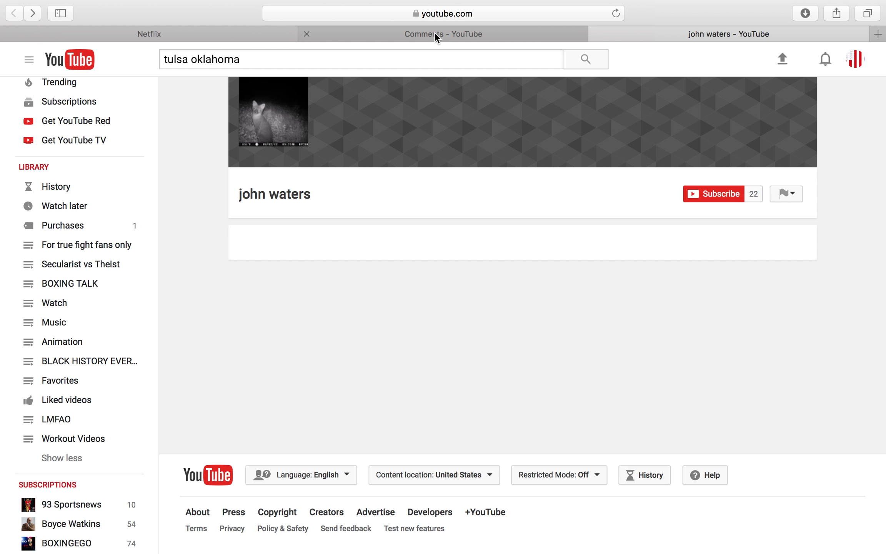
click(442, 34)
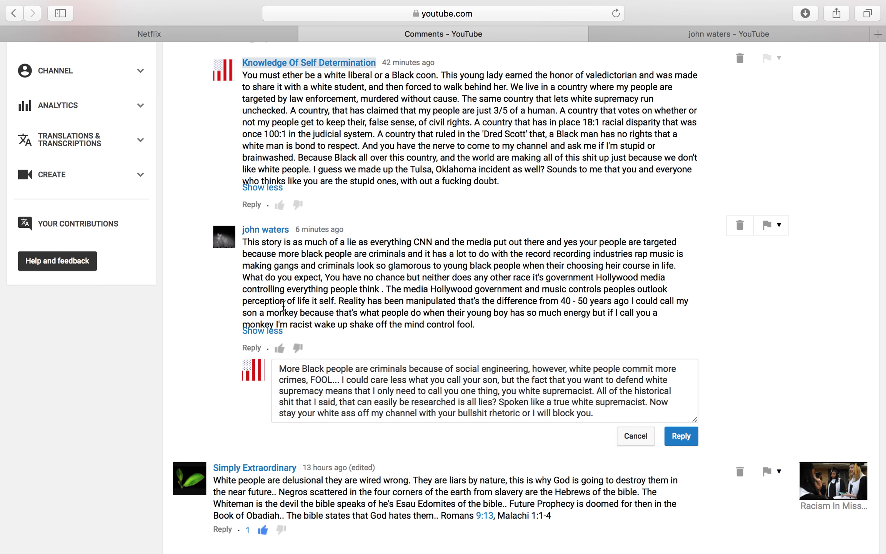
scroll(down, 3)
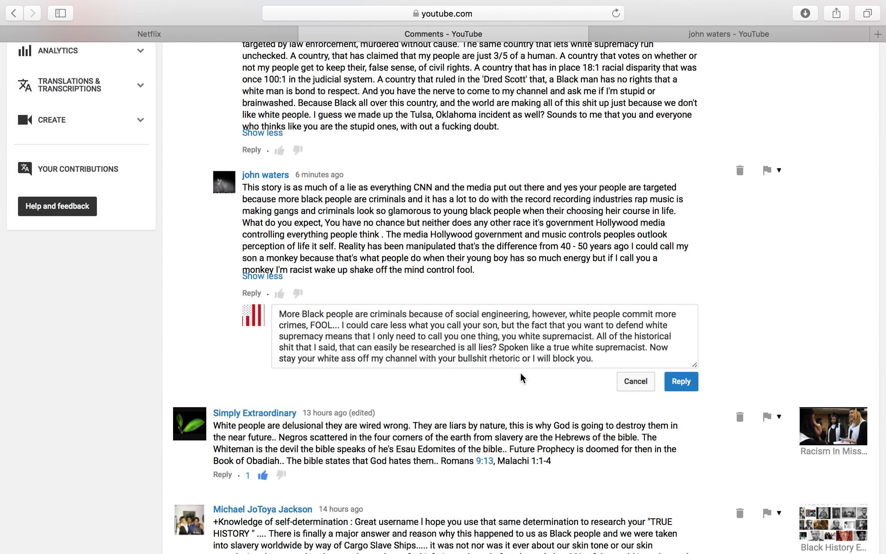
mouse_move(598, 328)
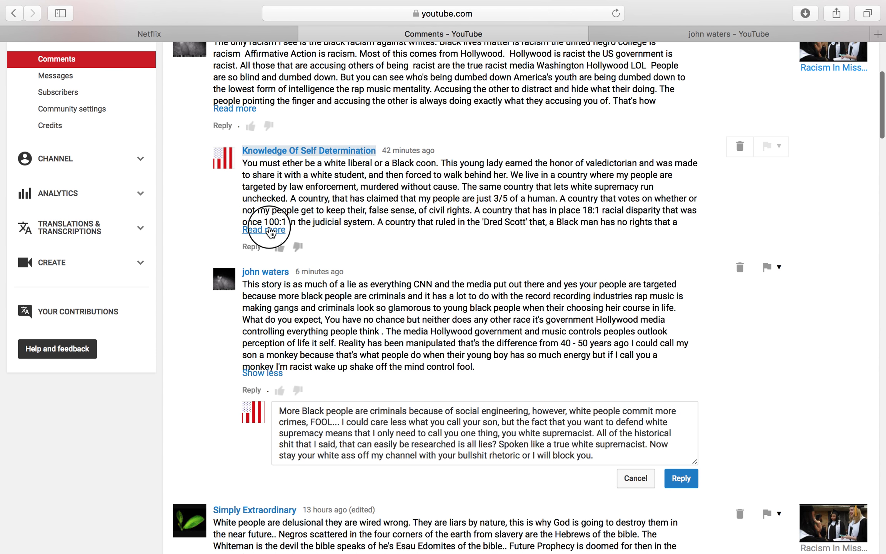
click(681, 478)
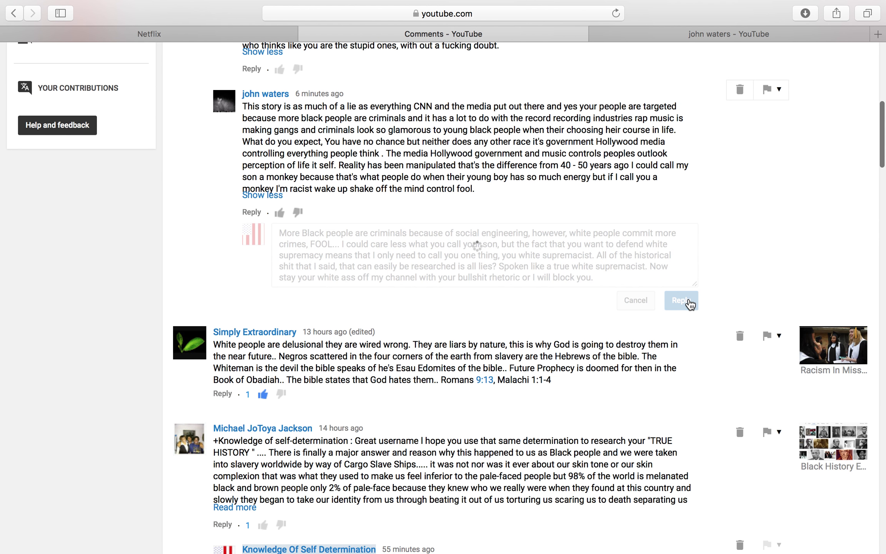
click(680, 300)
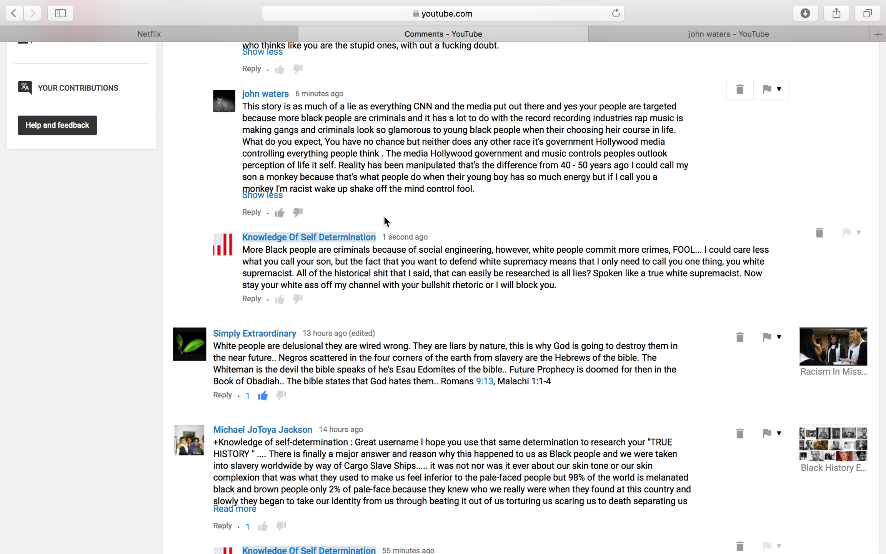
mouse_move(251, 299)
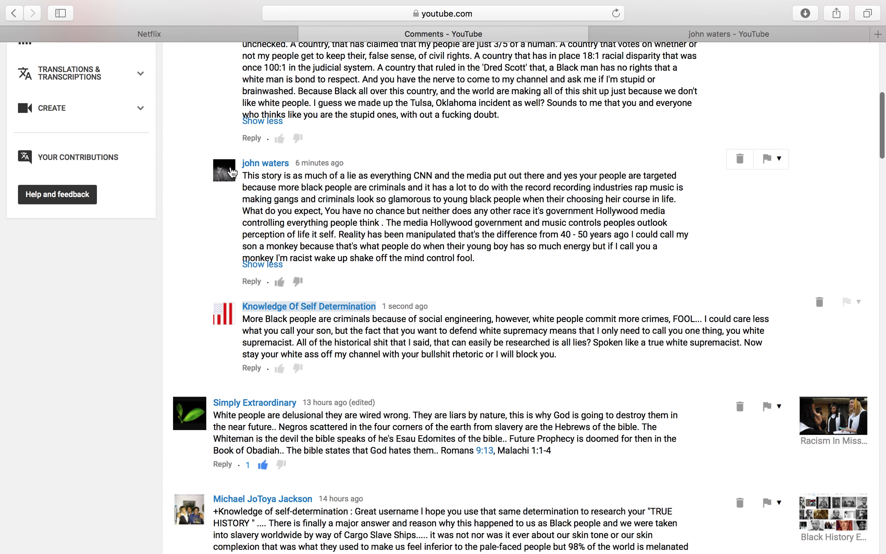
click(728, 34)
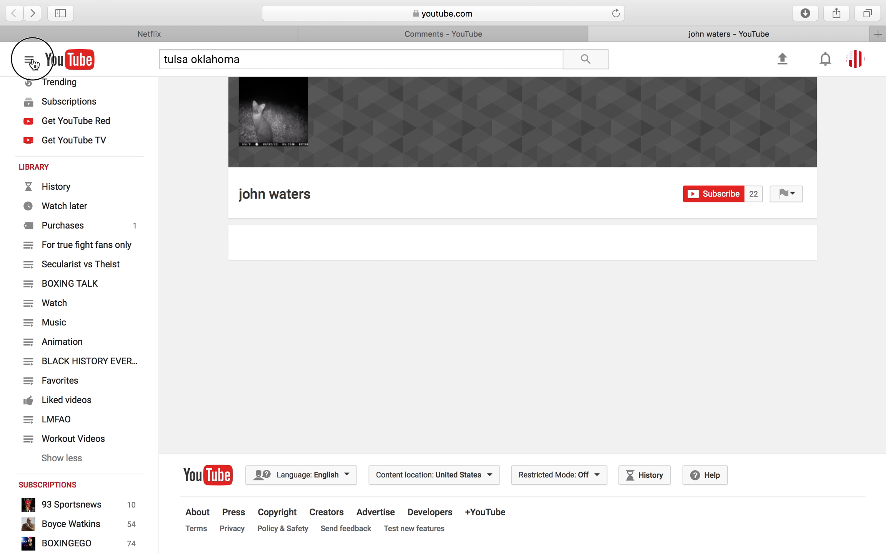
click(29, 58)
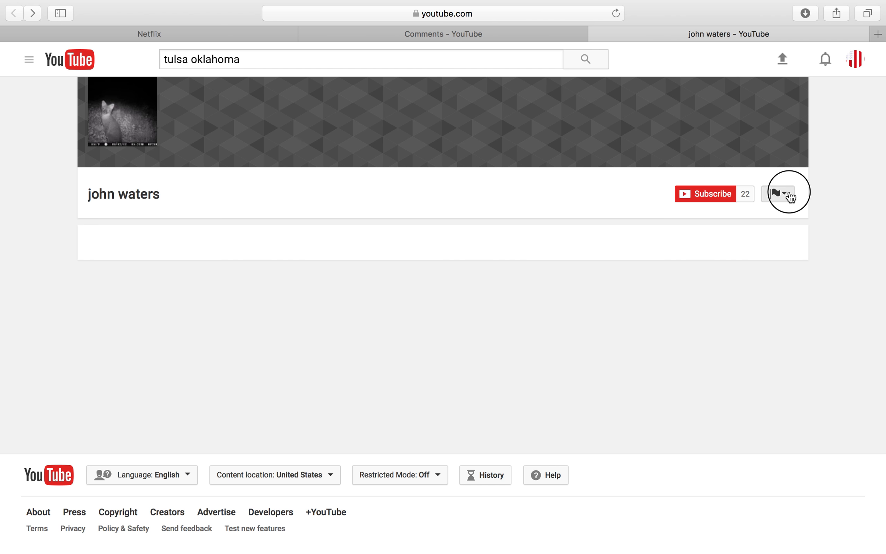
click(778, 193)
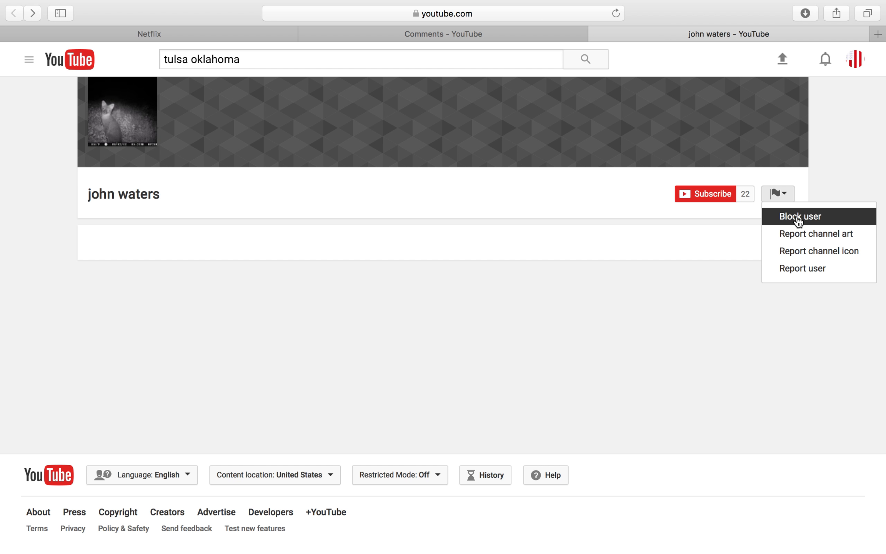
click(800, 216)
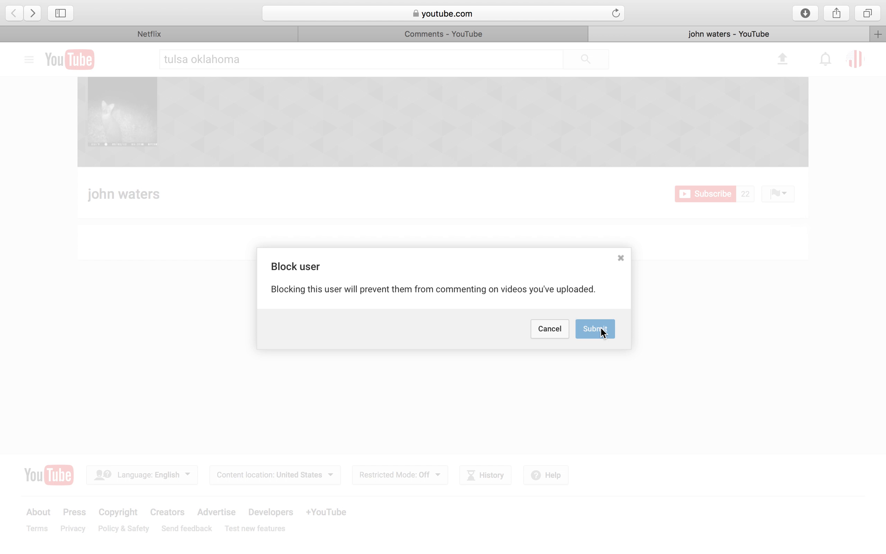
click(594, 329)
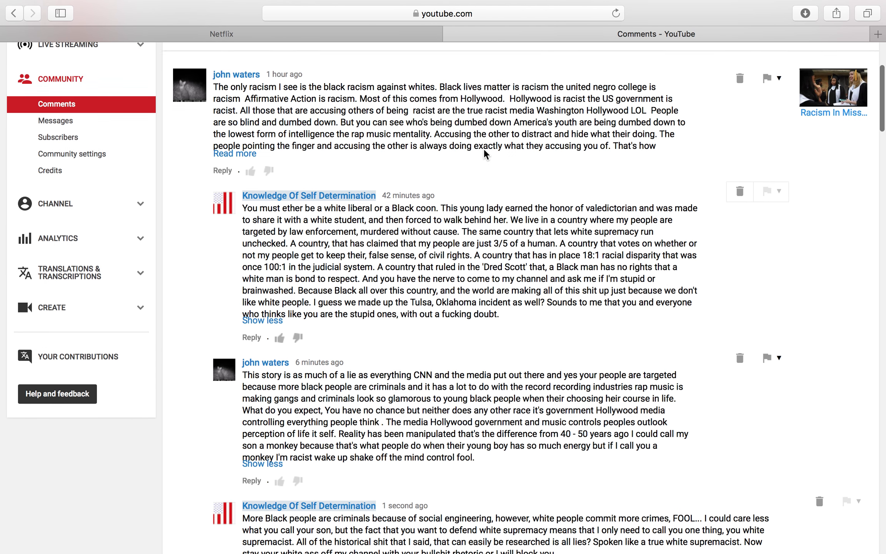
- Scroll through the comments thread to review the posted reply
scroll(down, 3)
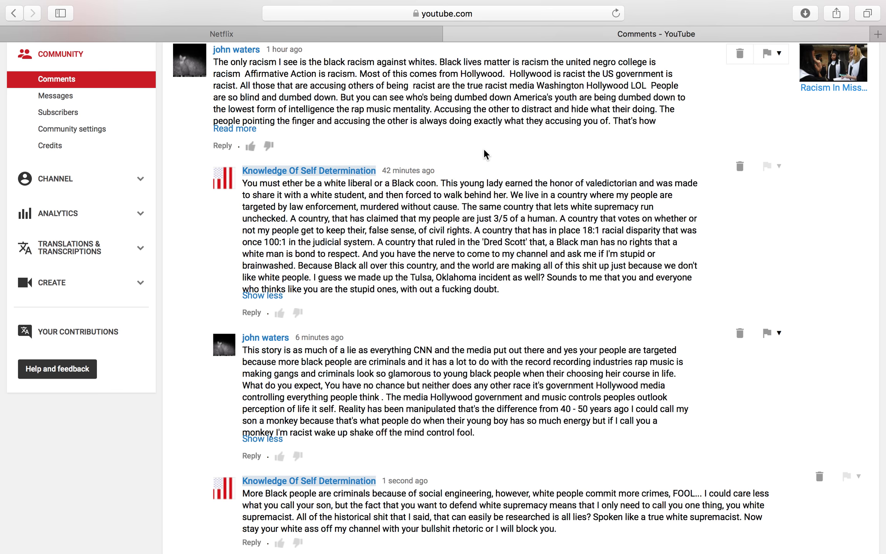
scroll(down, 3)
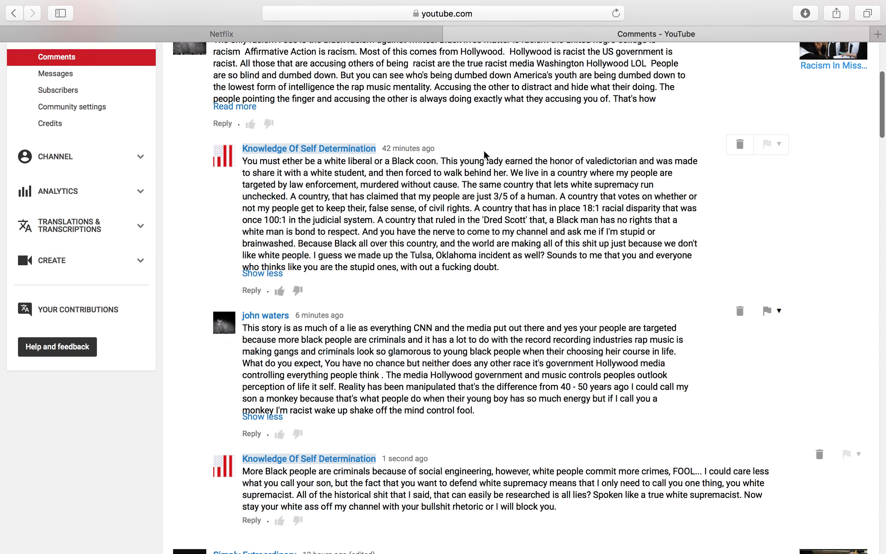
scroll(down, 3)
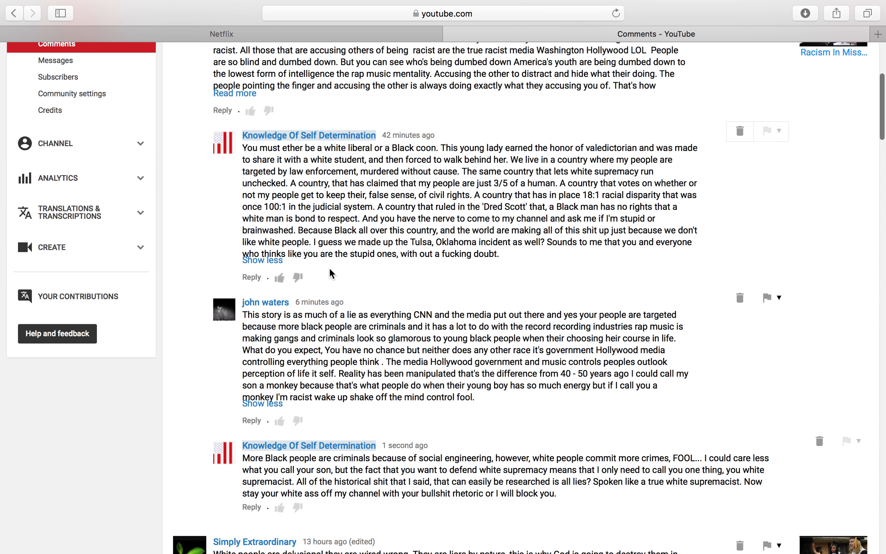
scroll(down, 3)
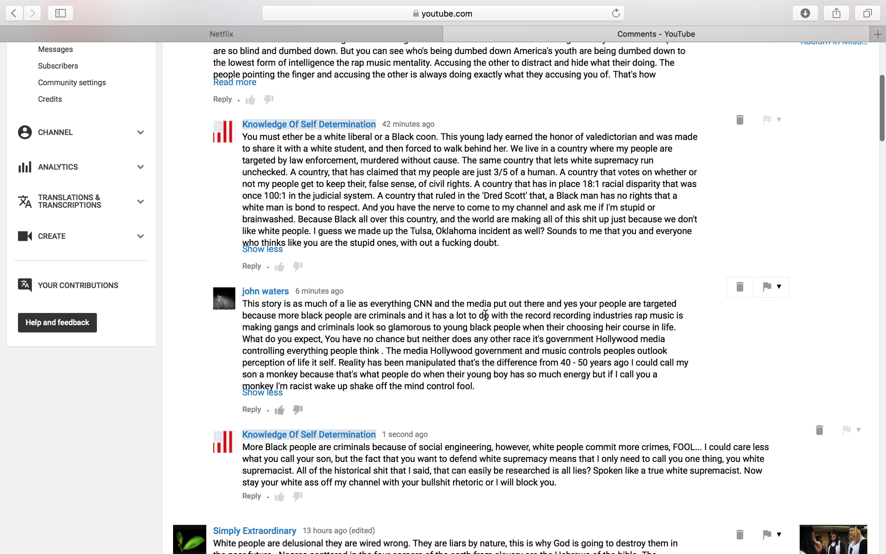
mouse_move(300, 358)
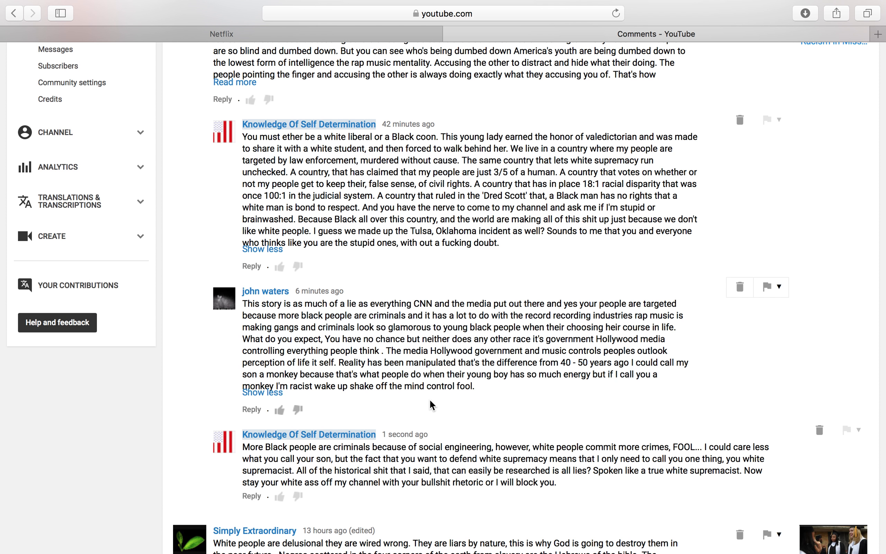
mouse_move(627, 369)
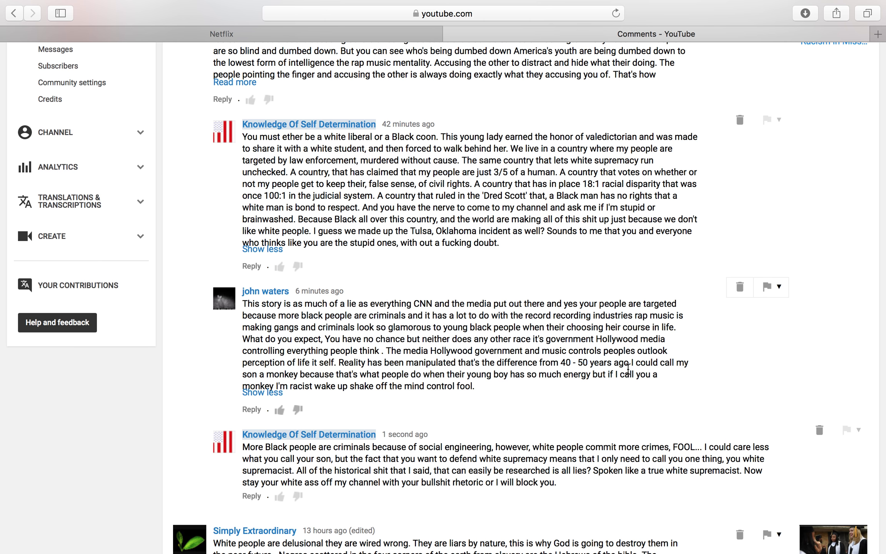
mouse_move(411, 397)
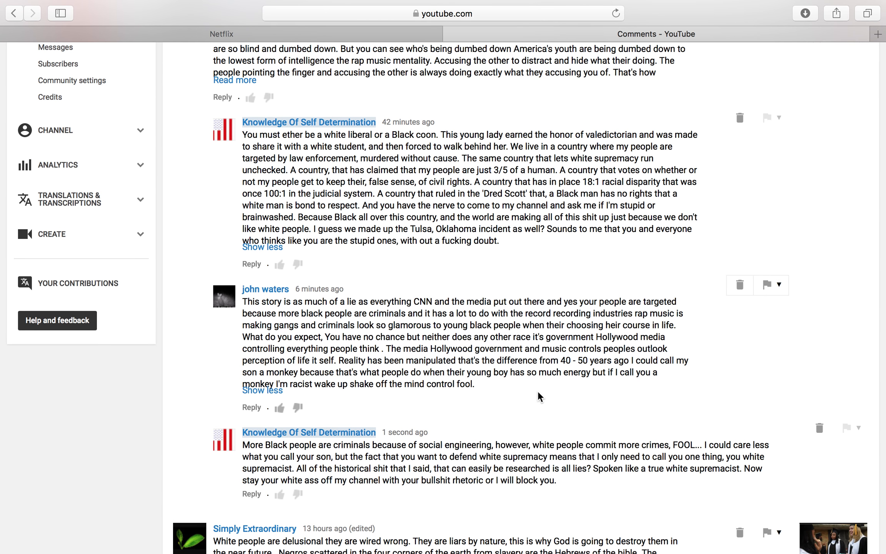
scroll(down, 3)
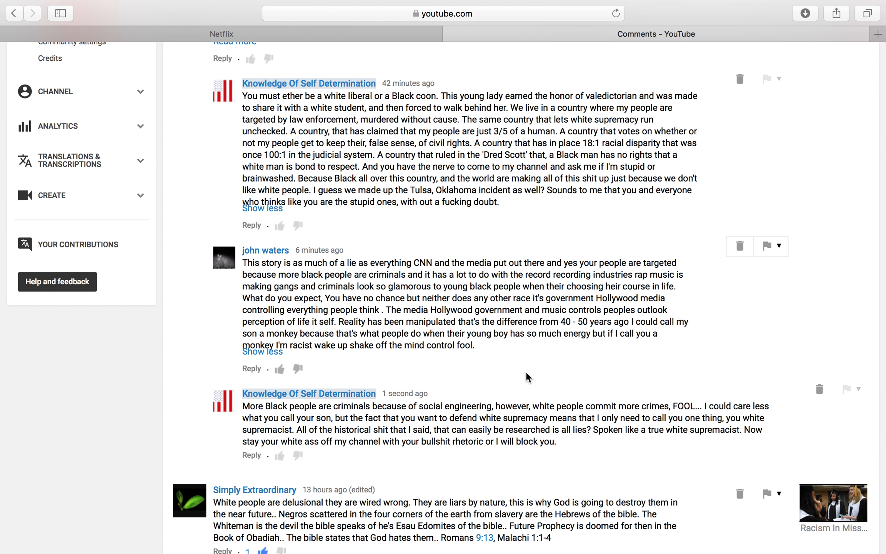
mouse_move(520, 369)
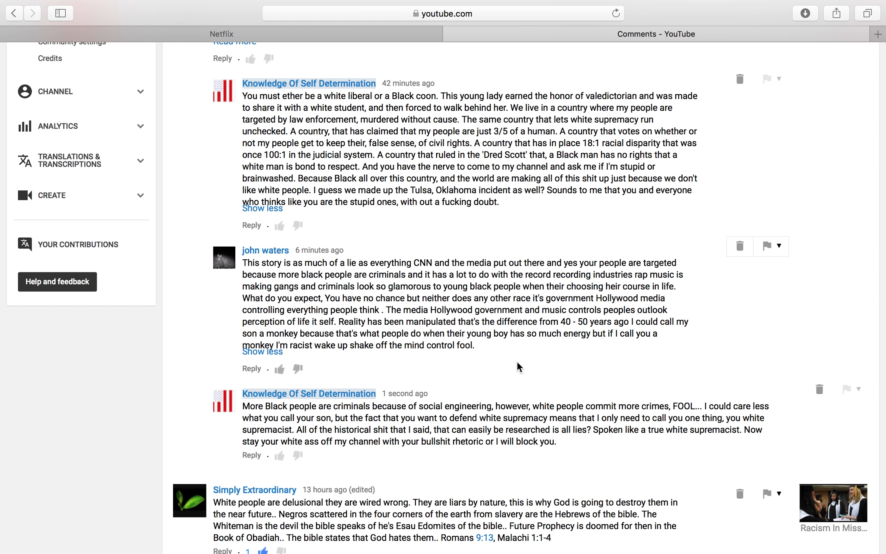
scroll(down, 3)
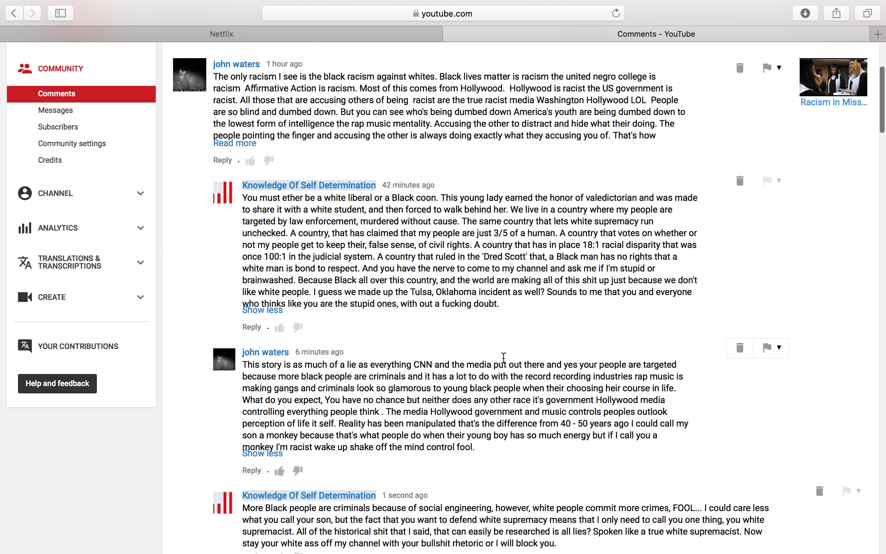
scroll(down, 3)
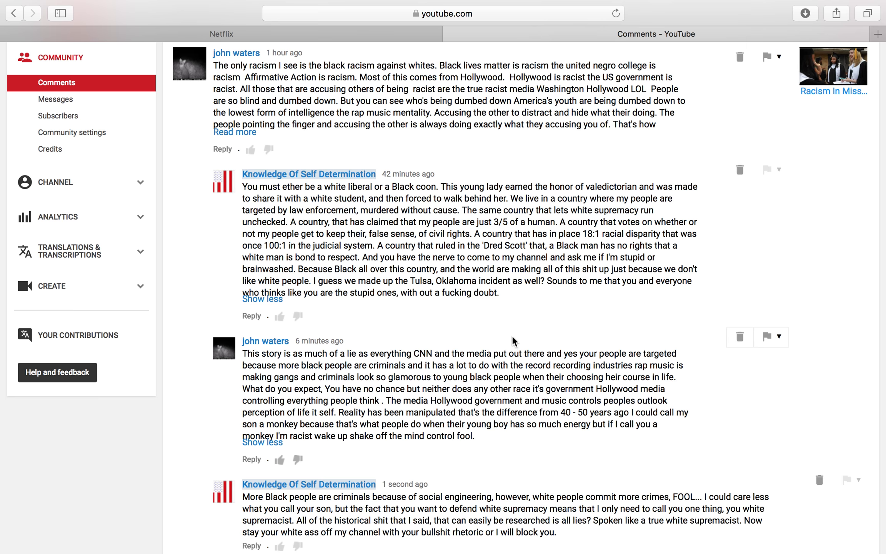
mouse_move(572, 164)
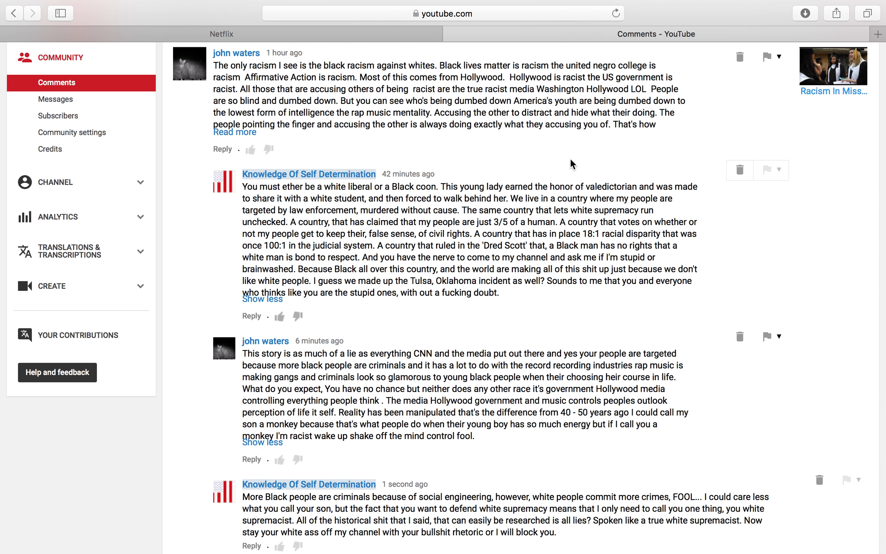